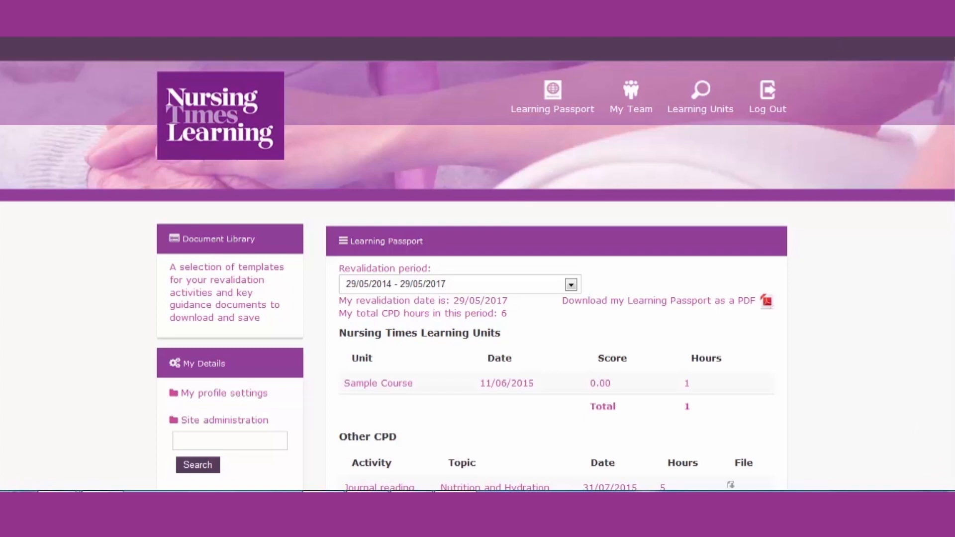
Scroll to the Other CPD table and begin adding a new piece of evidence.
{"action": "scroll", "scroll_direction": "down", "scroll_amount": 3}
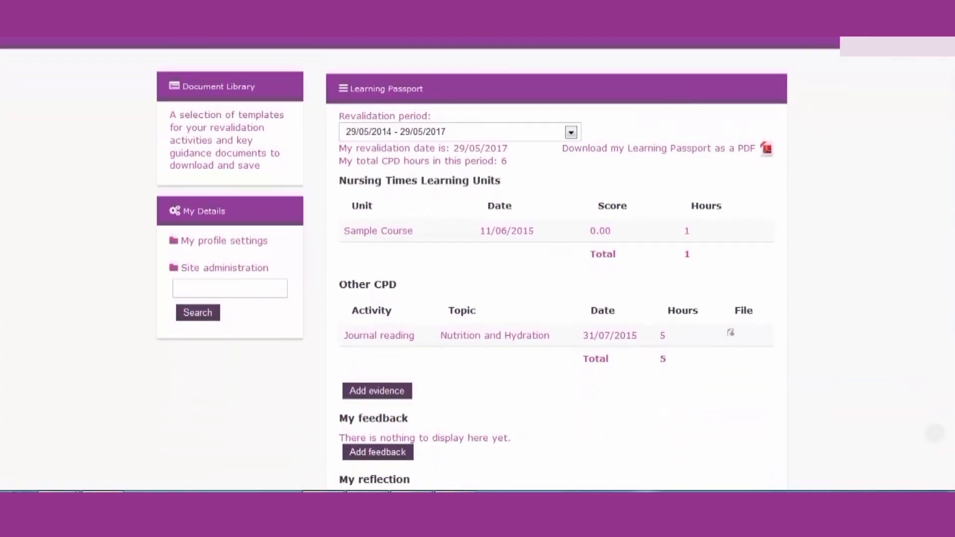
{"action": "scroll", "scroll_direction": "up", "scroll_amount": 3}
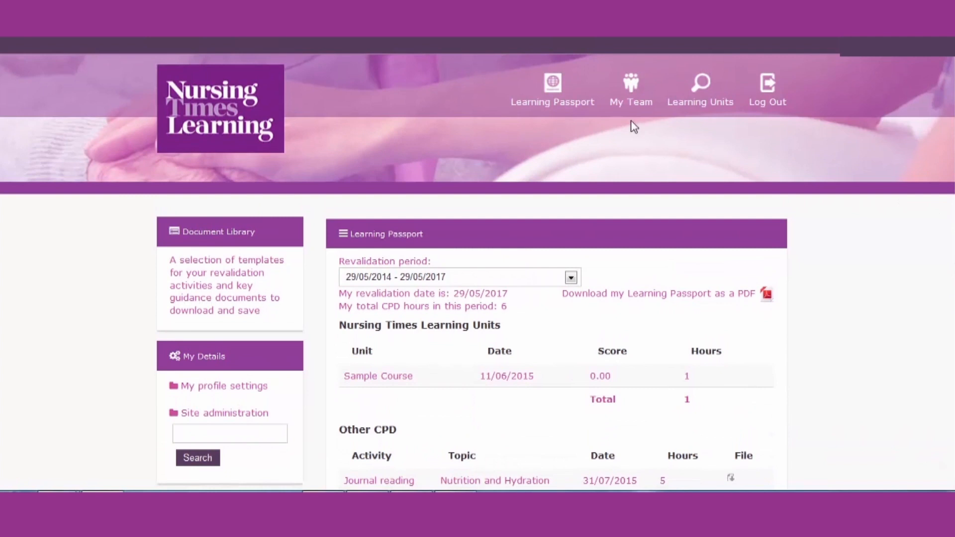
{"action": "mouse_move", "coordinate": [552, 101]}
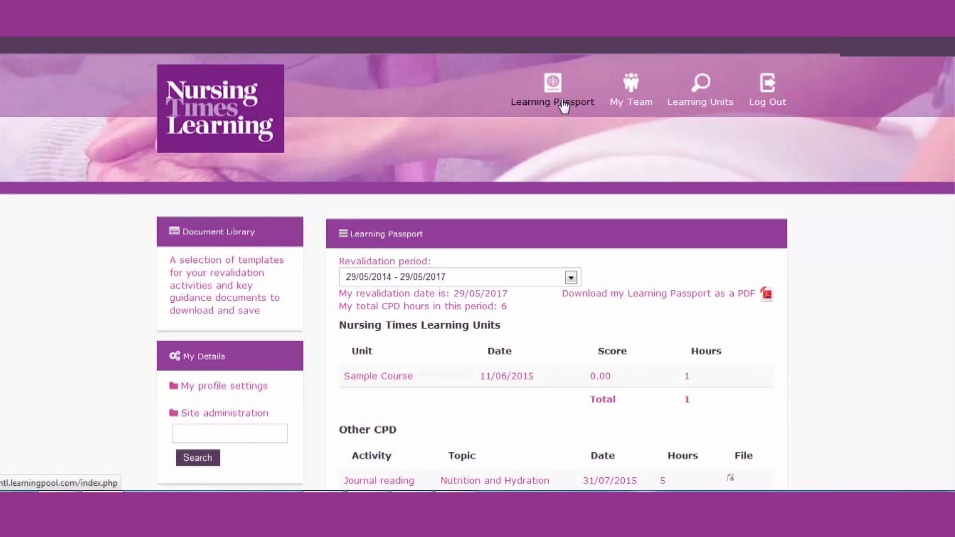
{"action": "scroll", "scroll_direction": "up", "scroll_amount": 3}
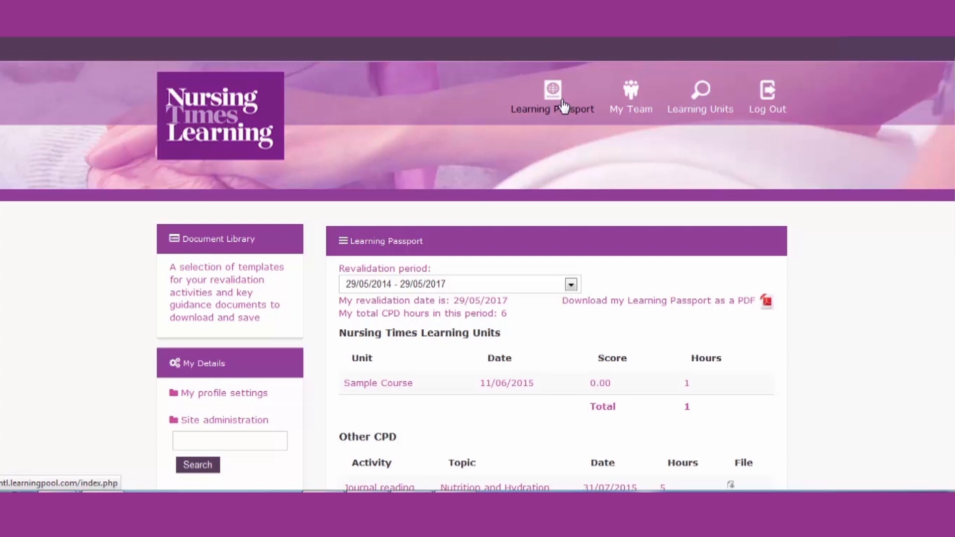
{"action": "mouse_move", "coordinate": [916, 171]}
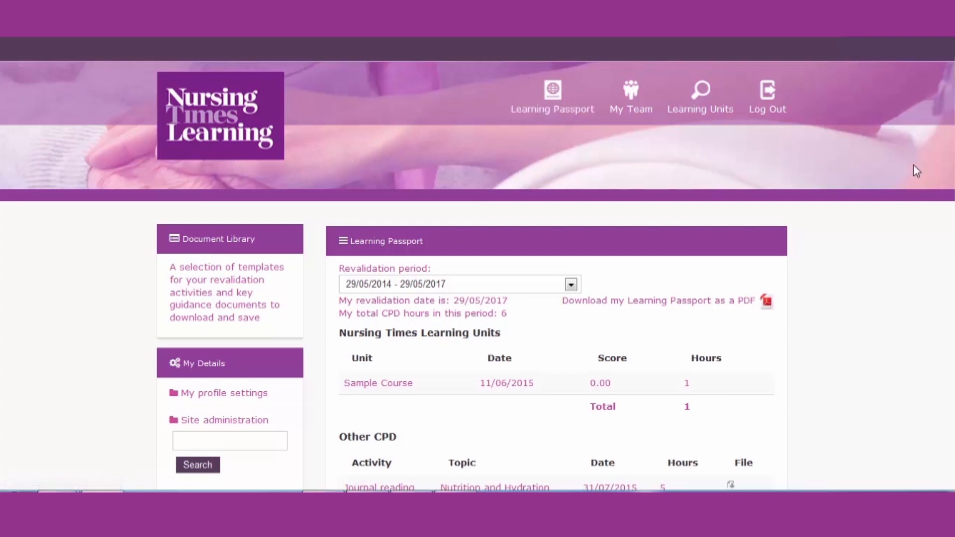
{"action": "scroll", "scroll_direction": "down", "scroll_amount": 3}
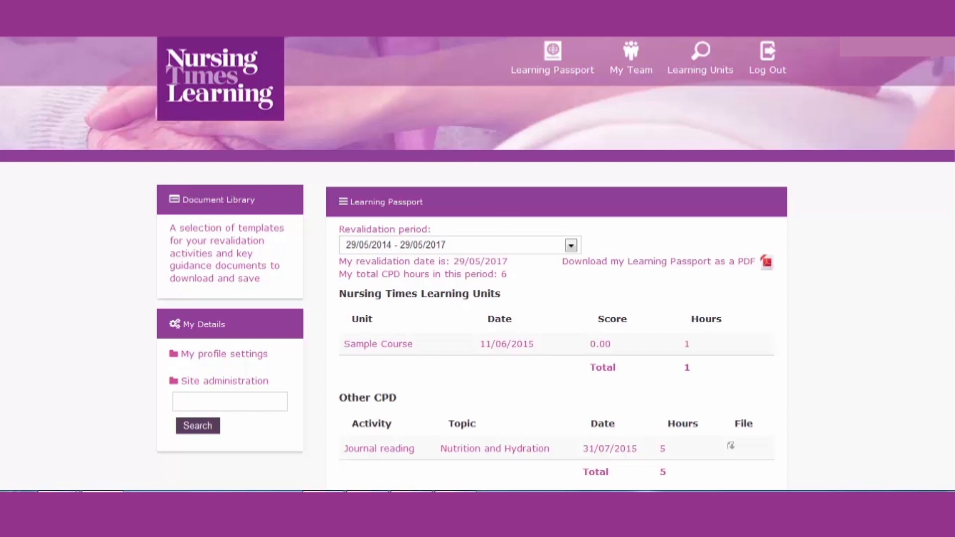
{"action": "scroll", "scroll_direction": "down", "scroll_amount": 3}
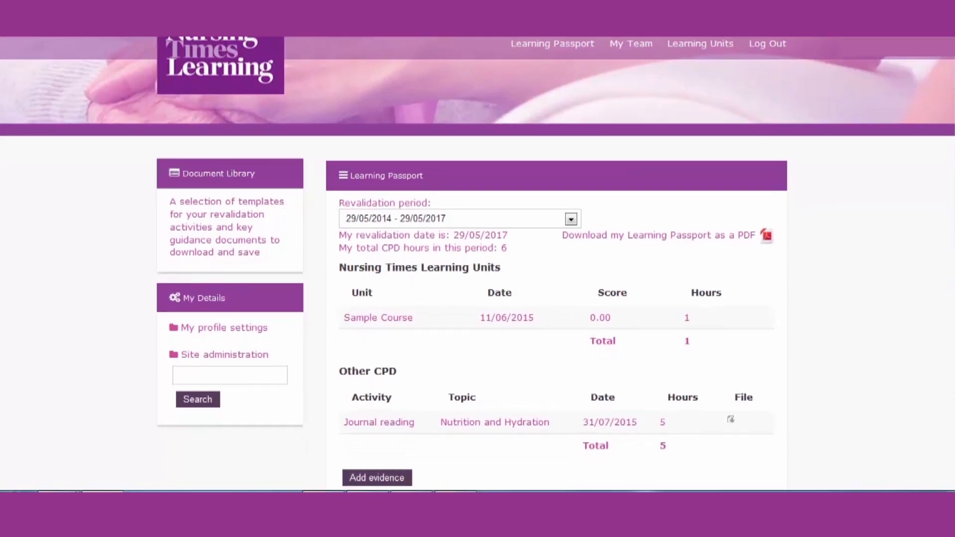
{"action": "scroll", "scroll_direction": "up", "scroll_amount": 3}
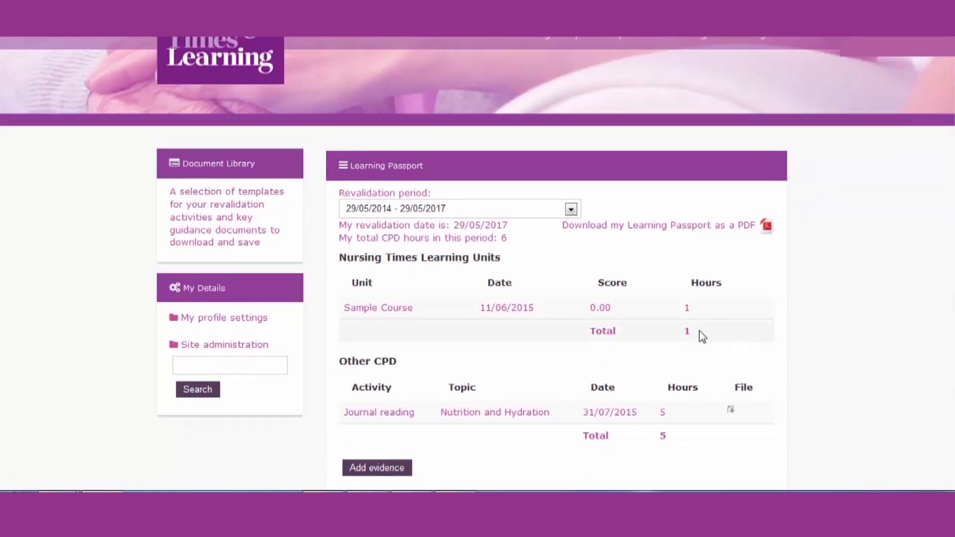
{"action": "mouse_move", "coordinate": [700, 313]}
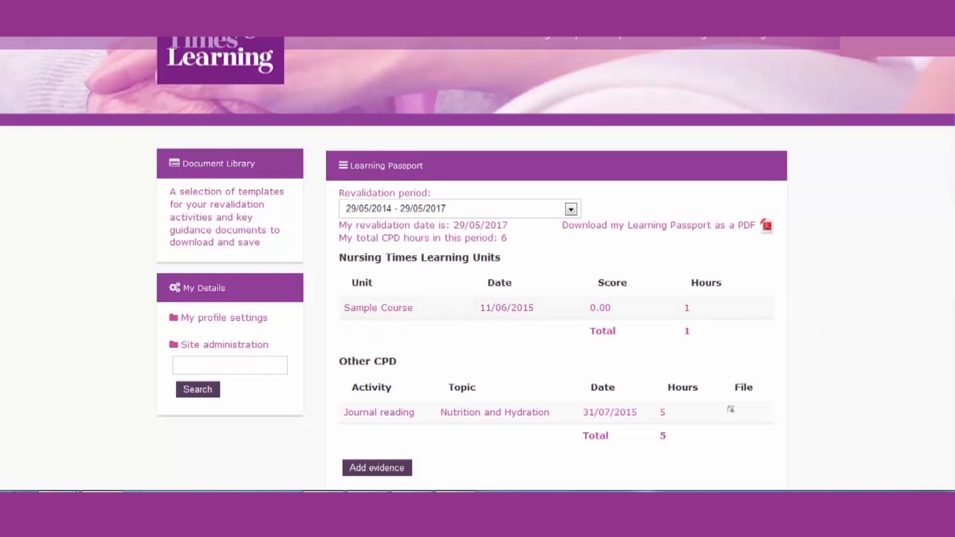
{"action": "scroll", "scroll_direction": "down", "scroll_amount": 3}
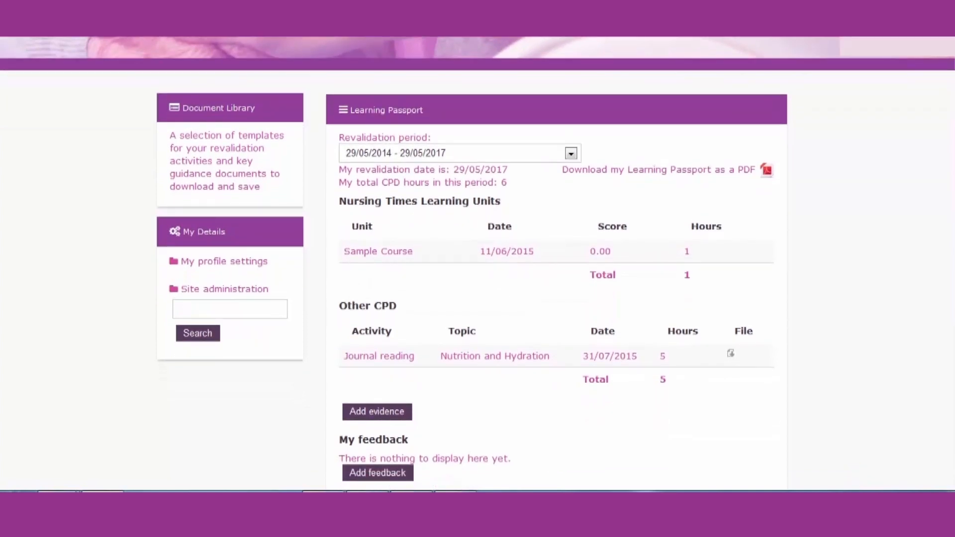
{"action": "scroll", "scroll_direction": "down", "scroll_amount": 3}
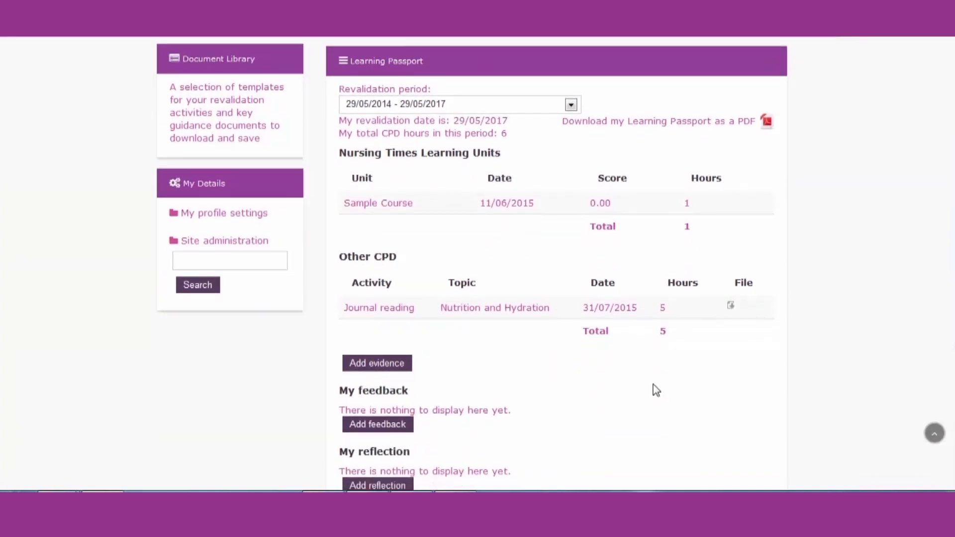
{"action": "left_click", "coordinate": [376, 363]}
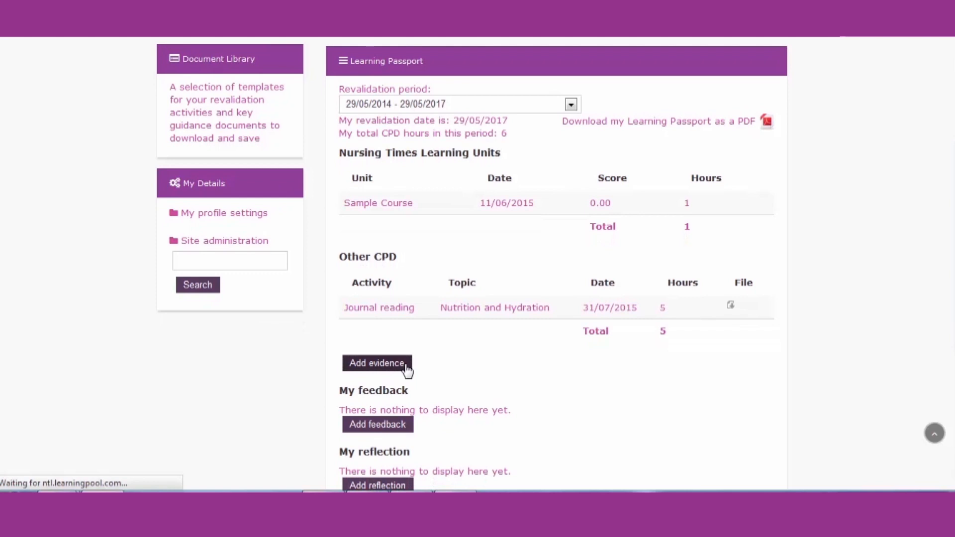
Choose Journal reading as the activity on the Add evidence form and move to the Topic field.
{"action": "left_click", "coordinate": [376, 363]}
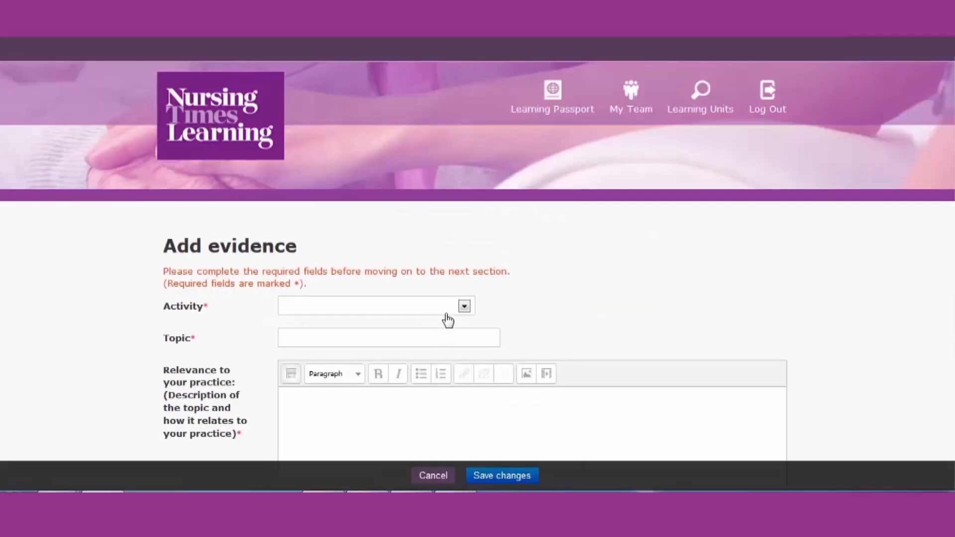
{"action": "left_click", "coordinate": [464, 305]}
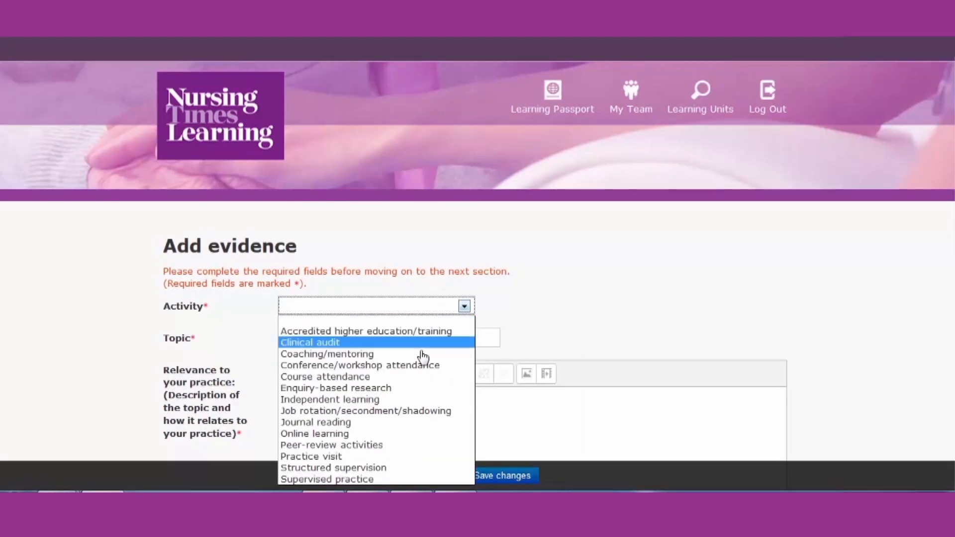
{"action": "mouse_move", "coordinate": [387, 422]}
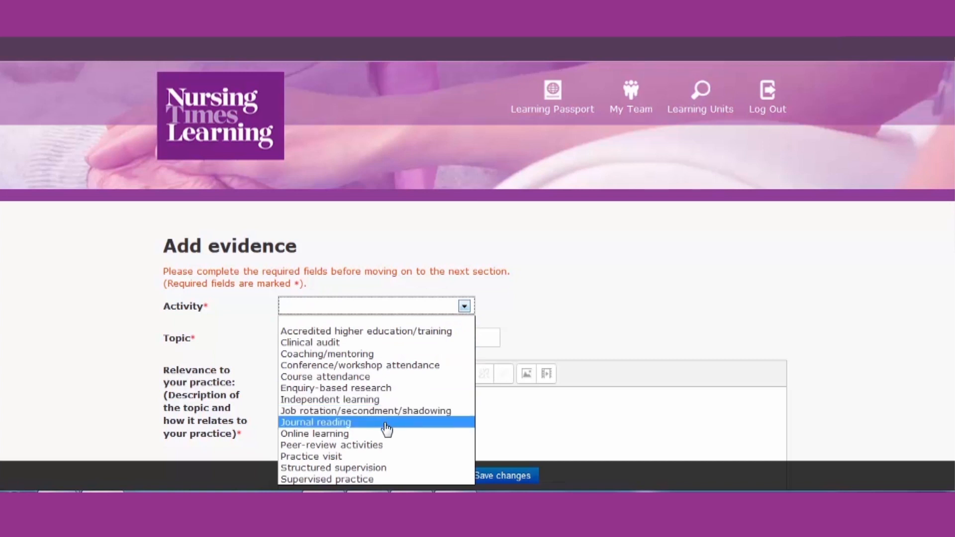
{"action": "left_click", "coordinate": [315, 422]}
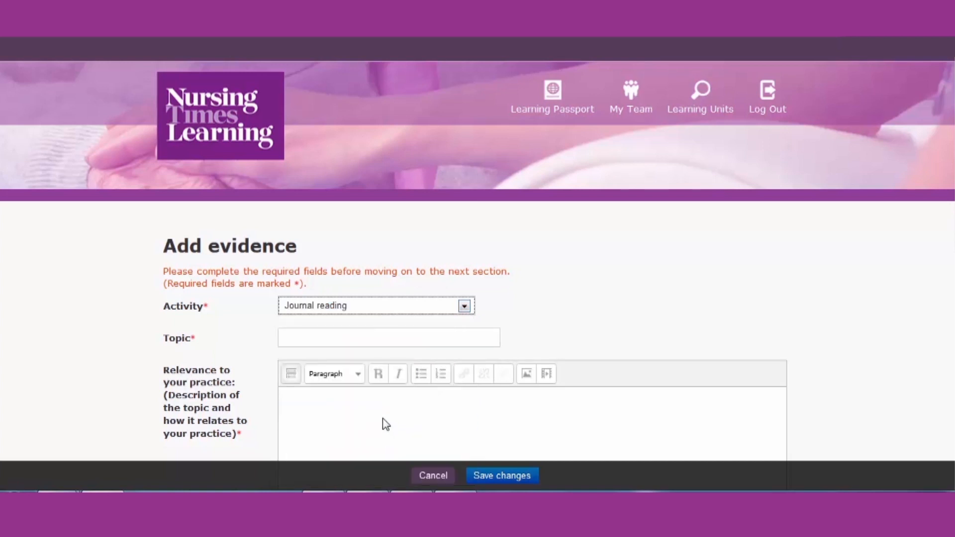
{"action": "left_click", "coordinate": [388, 337]}
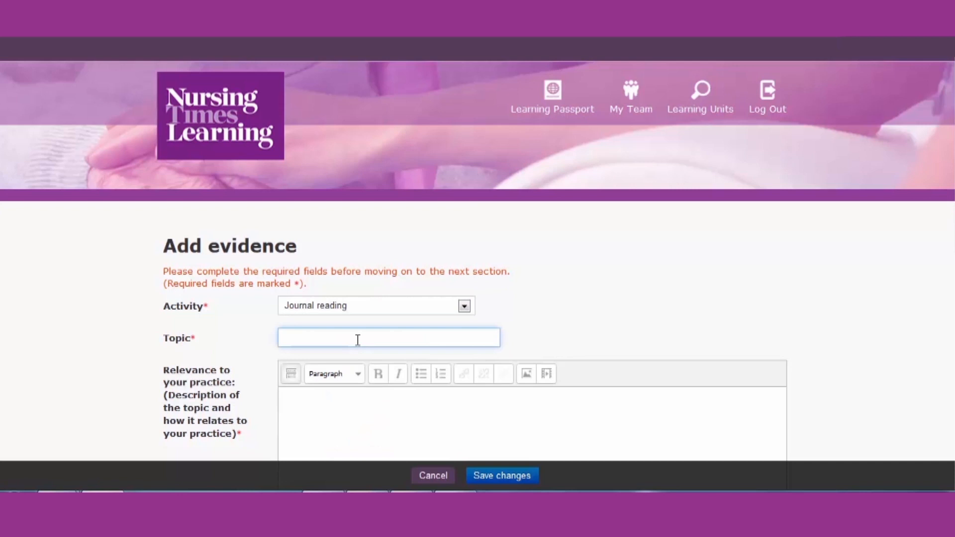
Enter the topic 'Nutrition and Hydration'.
{"action": "type", "text": "N"}
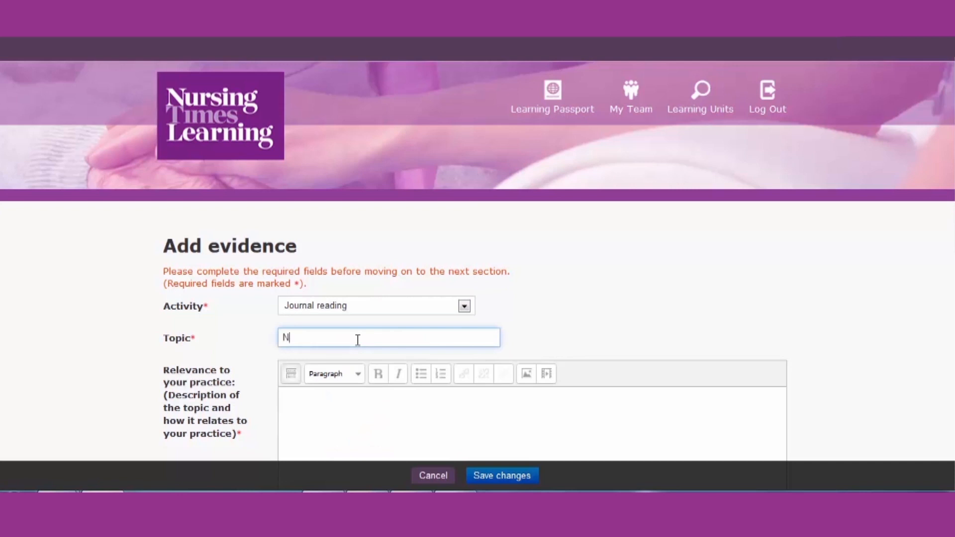
{"action": "type", "text": "utrition"}
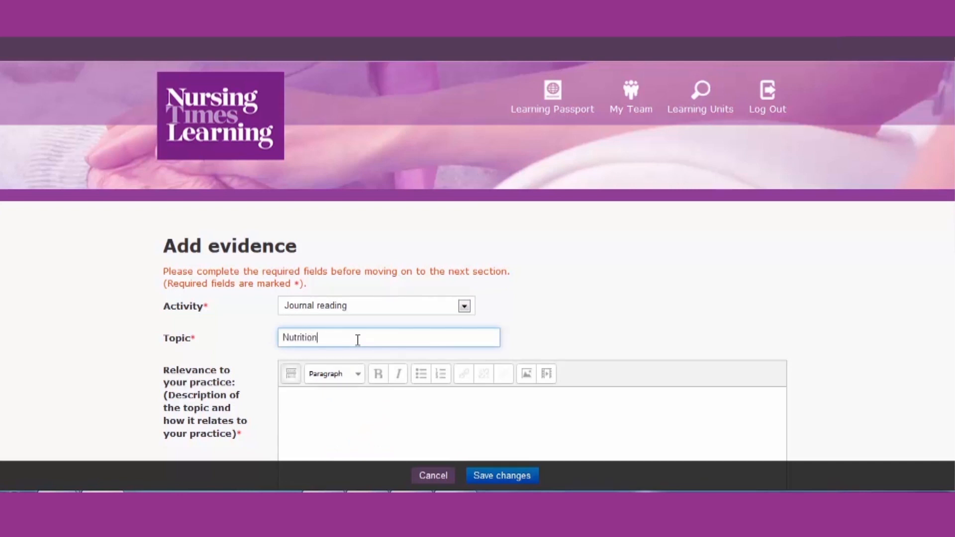
{"action": "type", "text": "and Hy"}
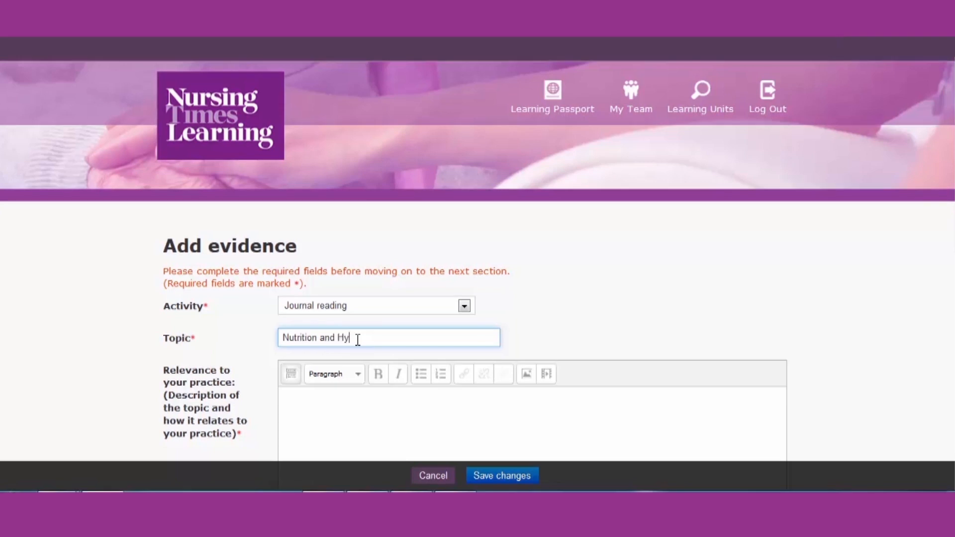
{"action": "type", "text": "dration"}
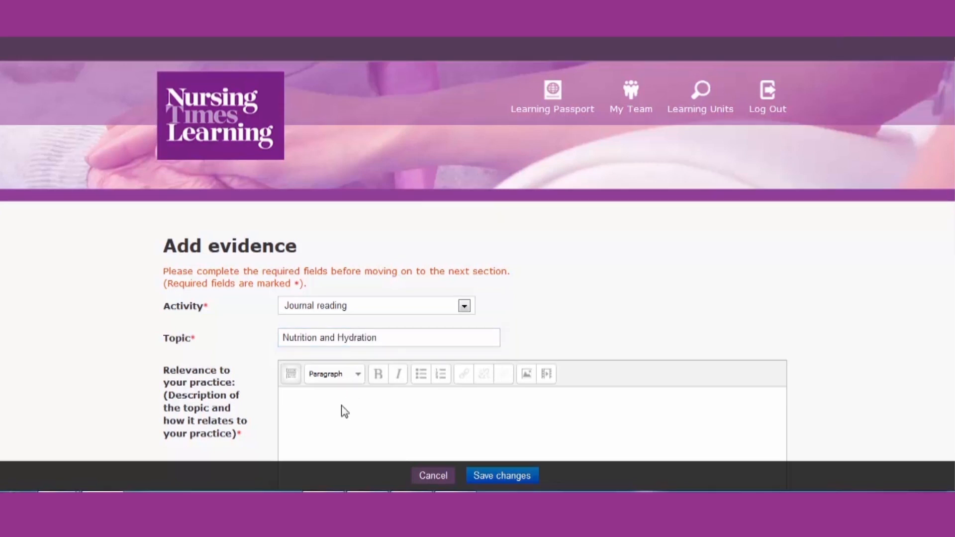
Write the relevance paragraph explaining the nutrition and hydration article was relevant to practice.
{"action": "type", "text": "This artic"}
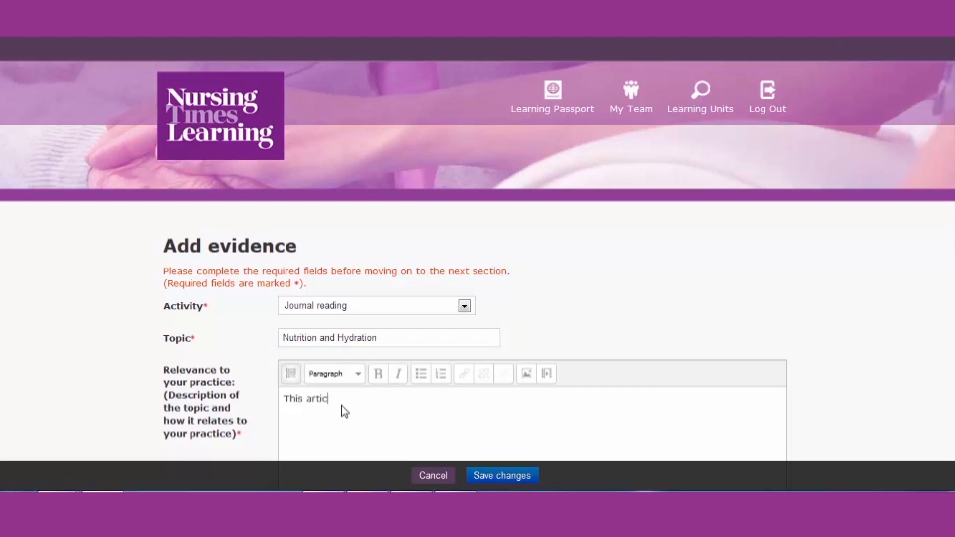
{"action": "type", "text": "le on nu"}
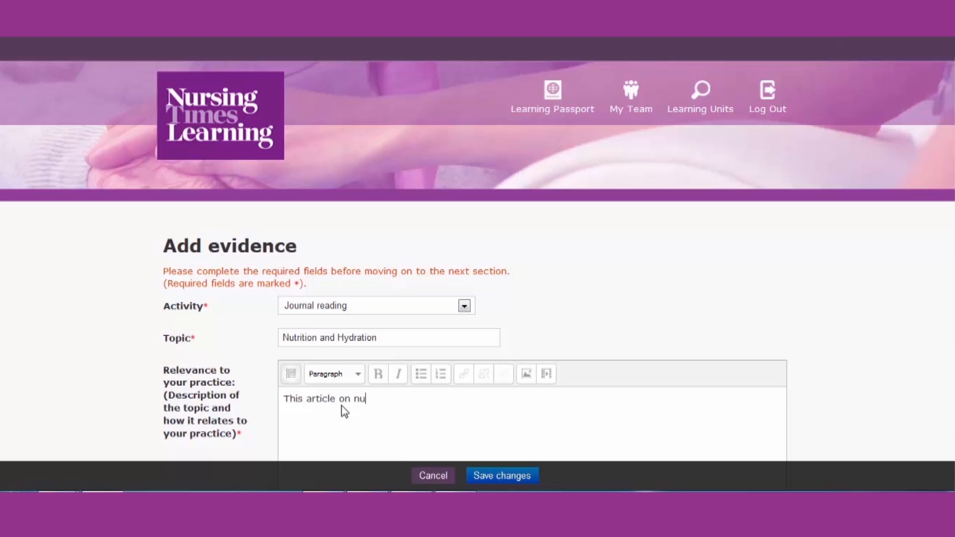
{"action": "type", "text": "trition and"}
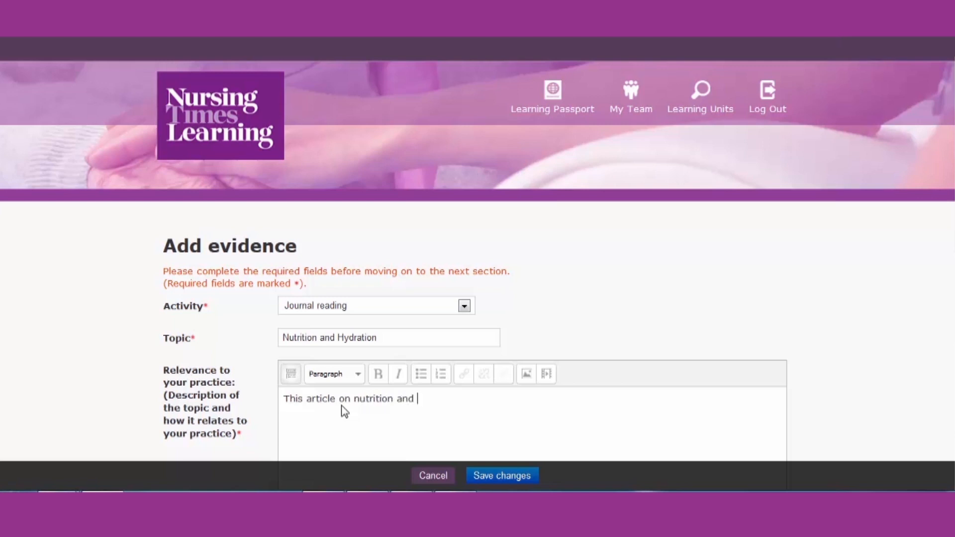
{"action": "type", "text": "hydrati"}
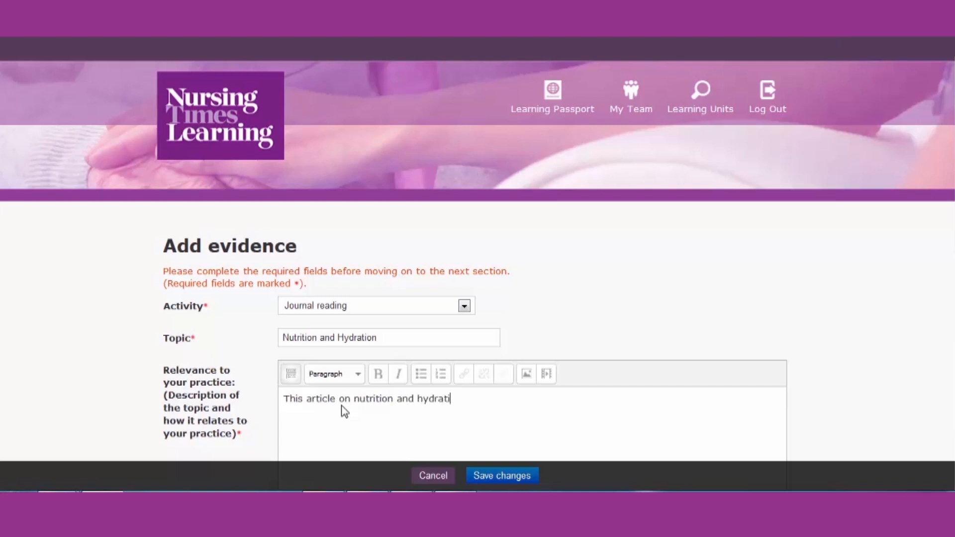
{"action": "type", "text": "on was"}
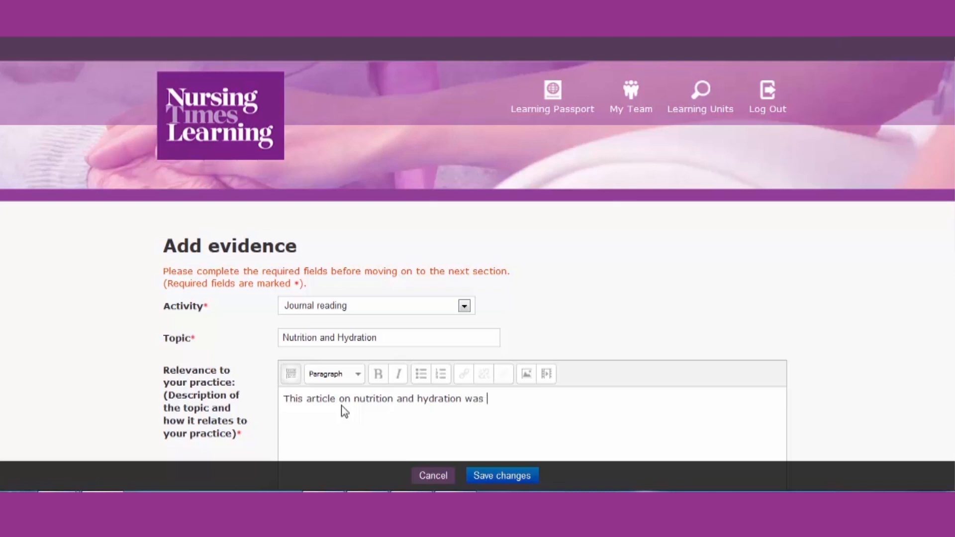
{"action": "type", "text": "relevant to my practice as I work with the frail and elderly"}
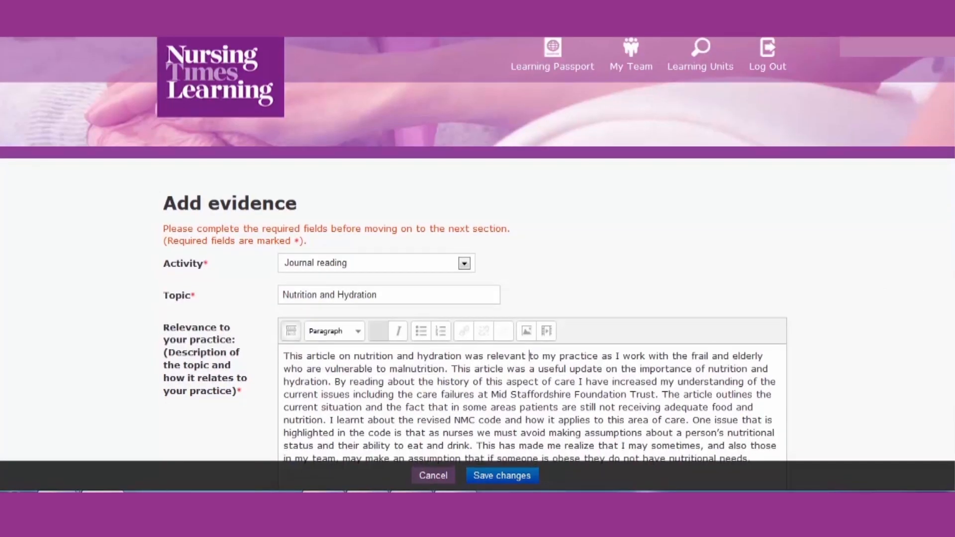
Confirm the date 31 July 2015 and set the number of hours to 3.
{"action": "scroll", "scroll_direction": "down", "scroll_amount": 3}
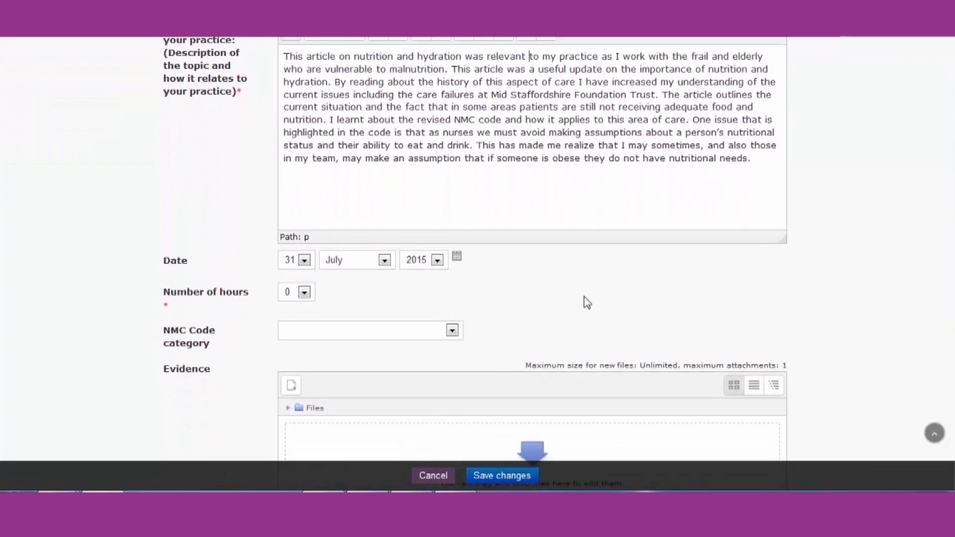
{"action": "left_click", "coordinate": [303, 259]}
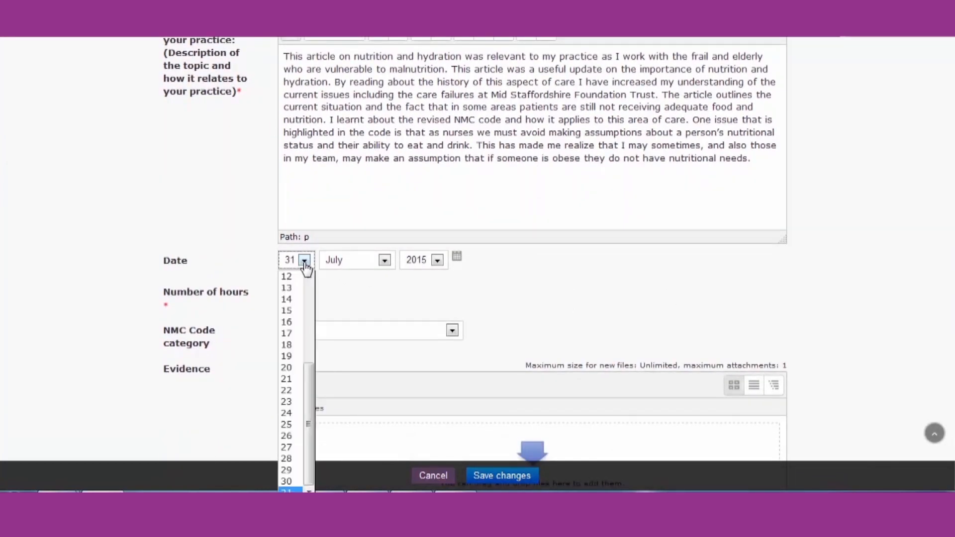
{"action": "mouse_move", "coordinate": [286, 481]}
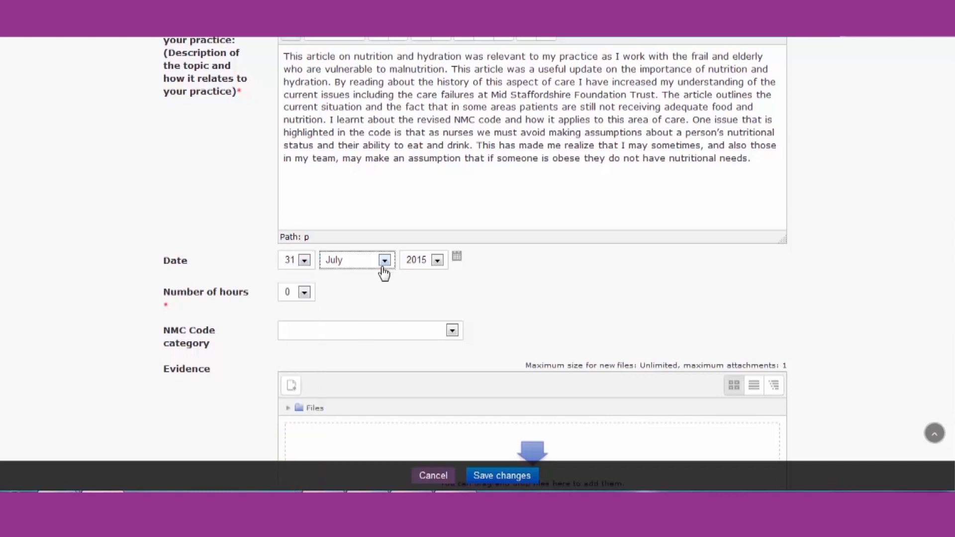
{"action": "mouse_move", "coordinate": [435, 270]}
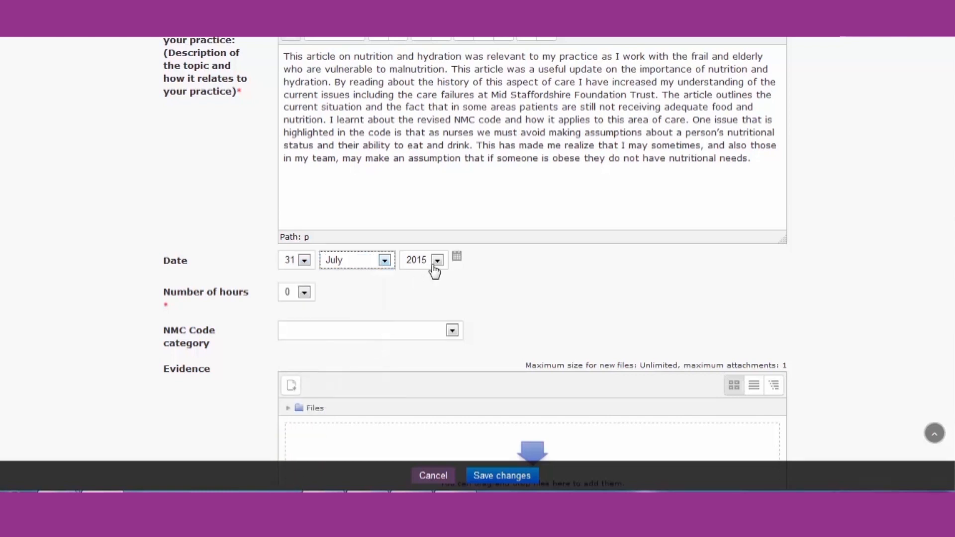
{"action": "left_click", "coordinate": [435, 260]}
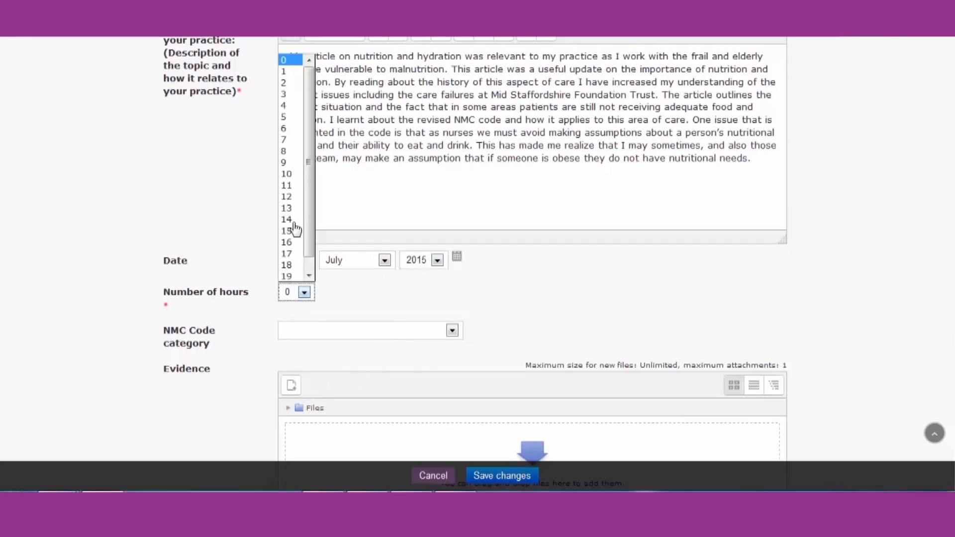
{"action": "left_click", "coordinate": [284, 94]}
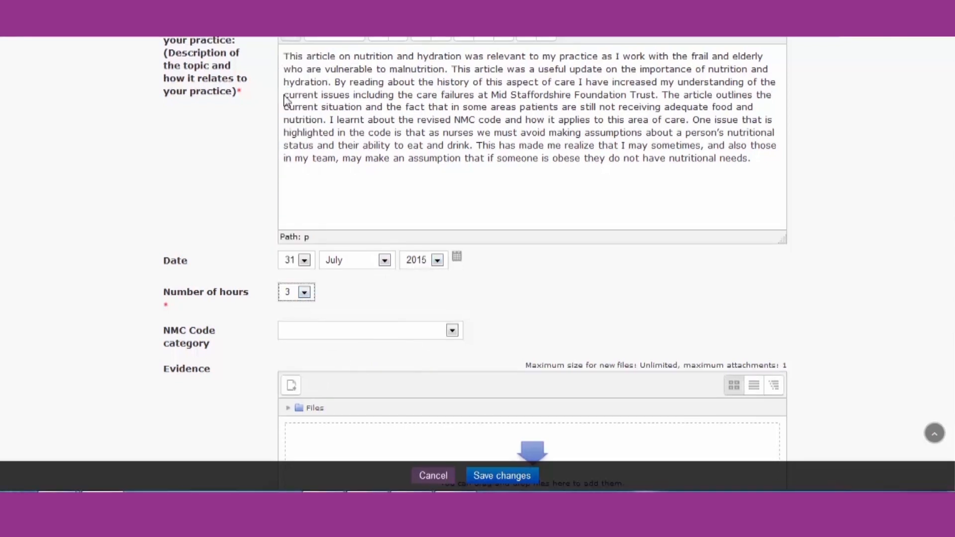
{"action": "left_click", "coordinate": [452, 330]}
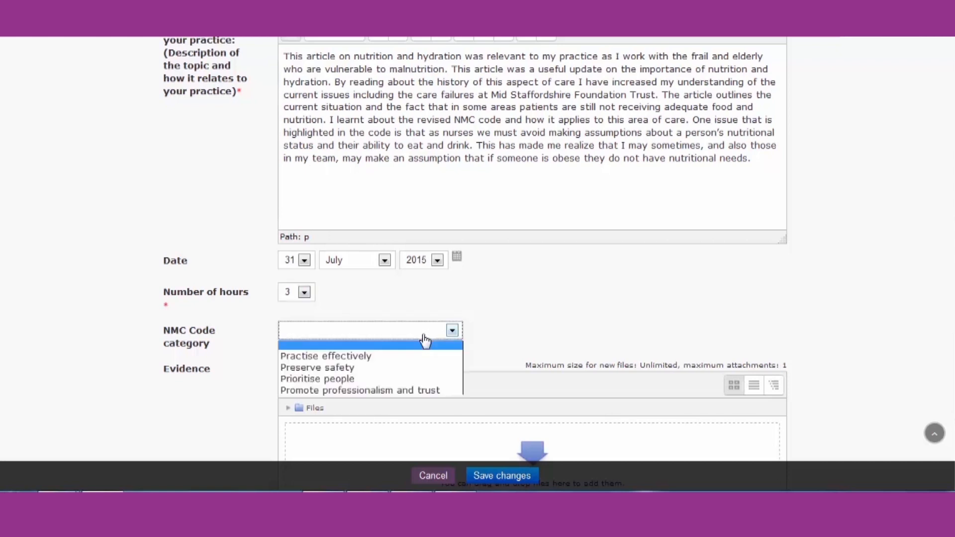
{"action": "mouse_move", "coordinate": [413, 354]}
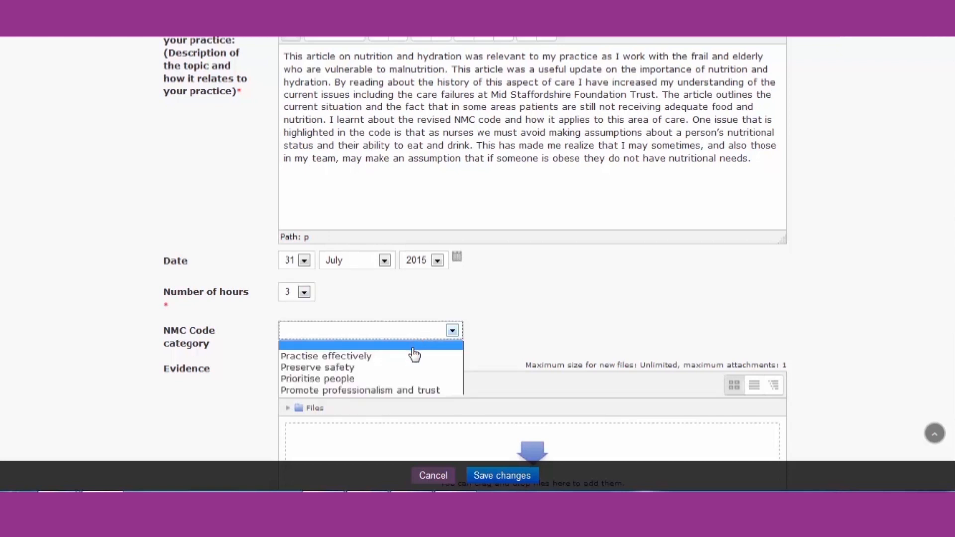
{"action": "mouse_move", "coordinate": [408, 367]}
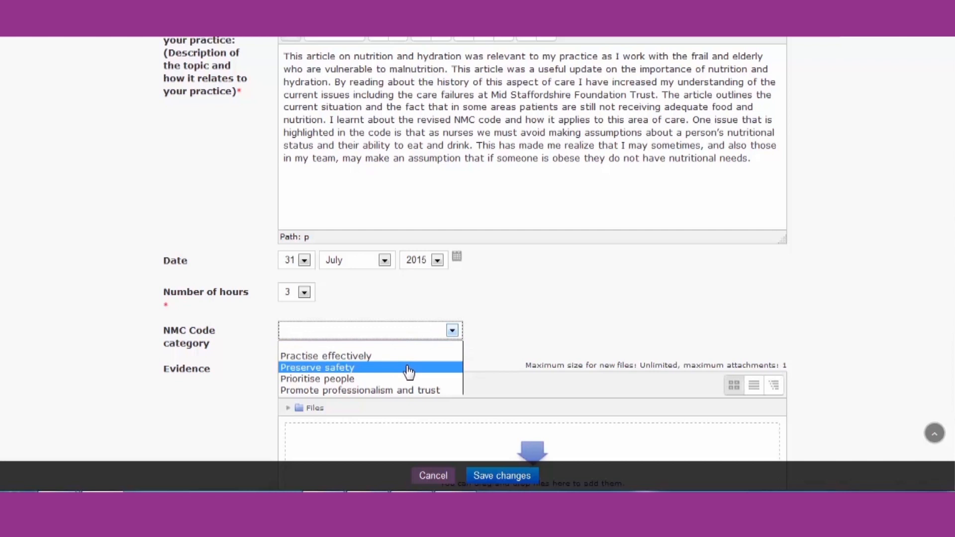
Set the NMC Code category to Preserve safety and begin attaching an evidence file.
{"action": "left_click", "coordinate": [316, 367]}
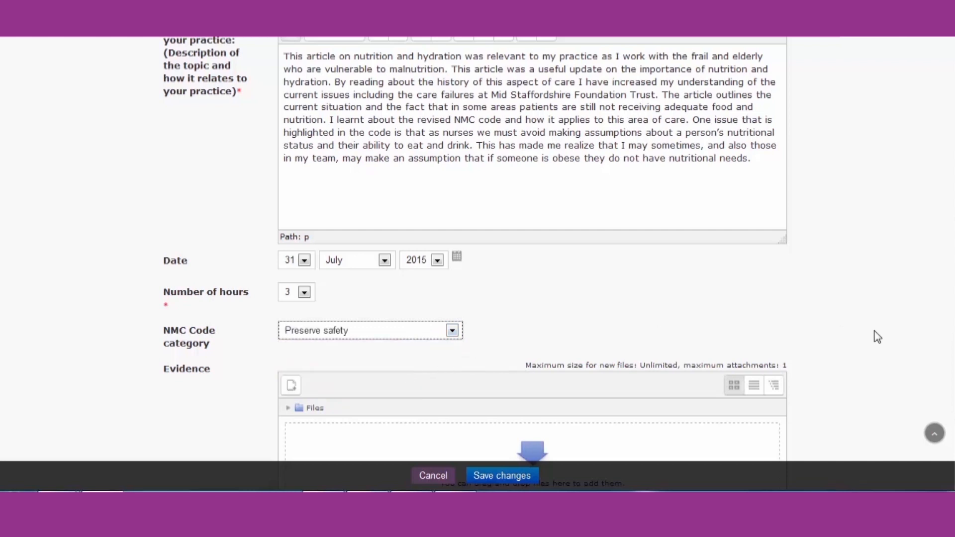
{"action": "scroll", "scroll_direction": "down", "scroll_amount": 3}
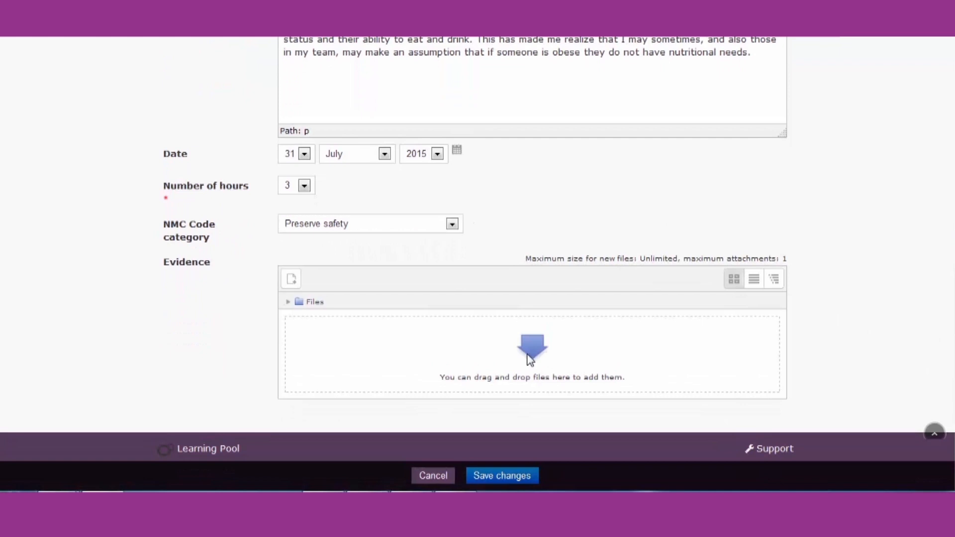
{"action": "left_click", "coordinate": [290, 278]}
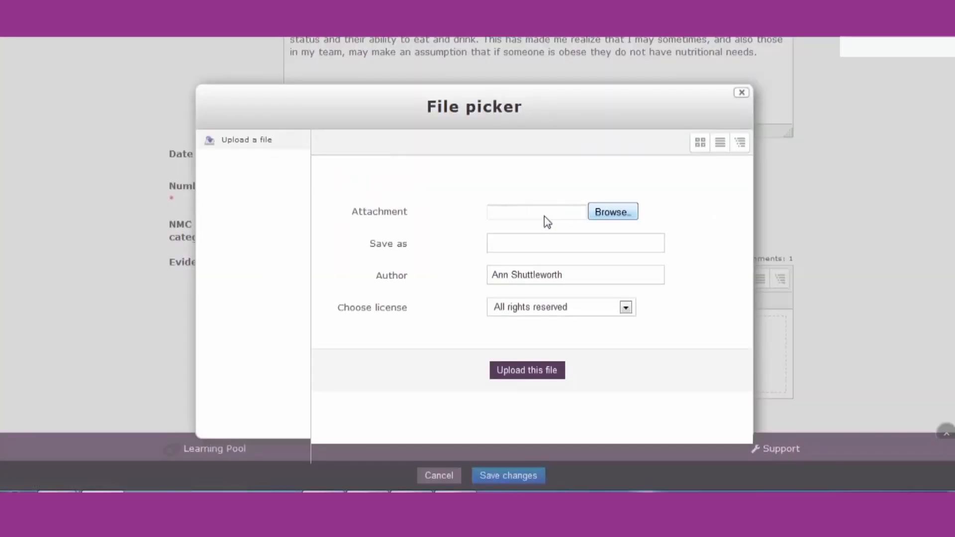
Upload the nutrition and hydration PDF saved as 'Nutrition and Hydration article'.
{"action": "left_click", "coordinate": [611, 211]}
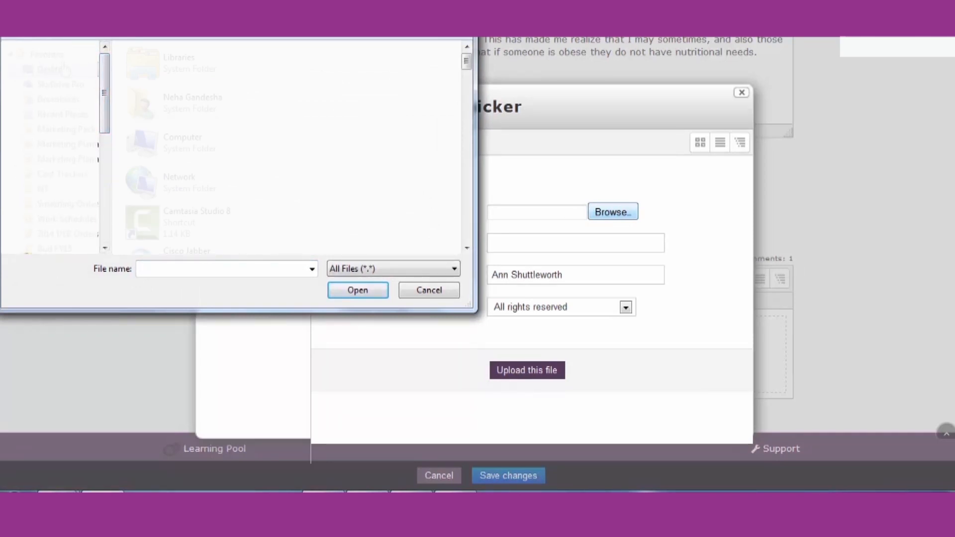
{"action": "scroll", "scroll_direction": "down", "scroll_amount": 3}
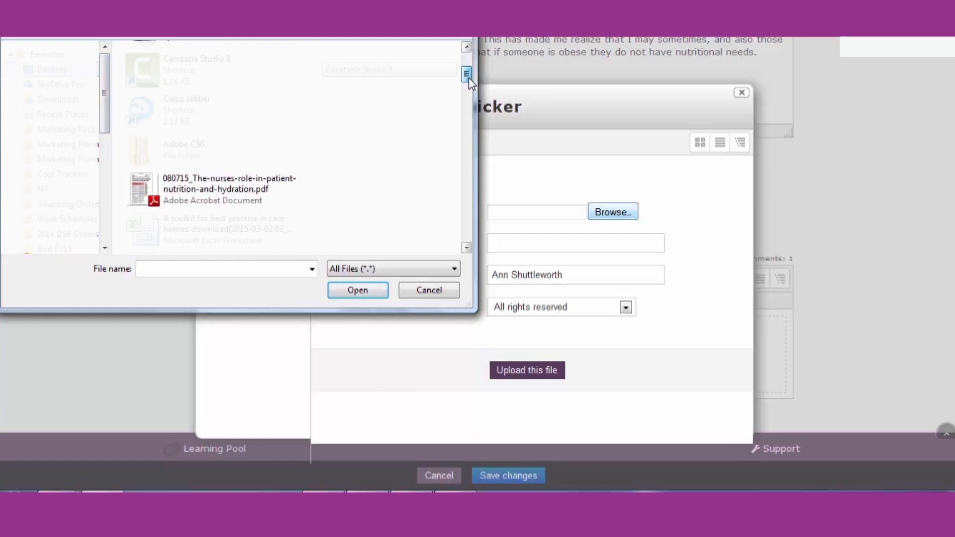
{"action": "left_click", "coordinate": [357, 289]}
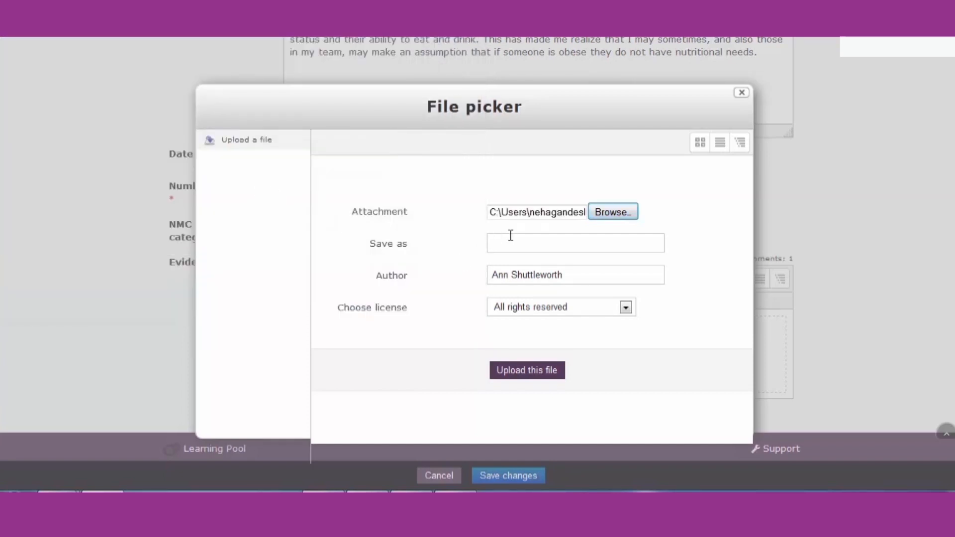
{"action": "type", "text": "Nutrition a"}
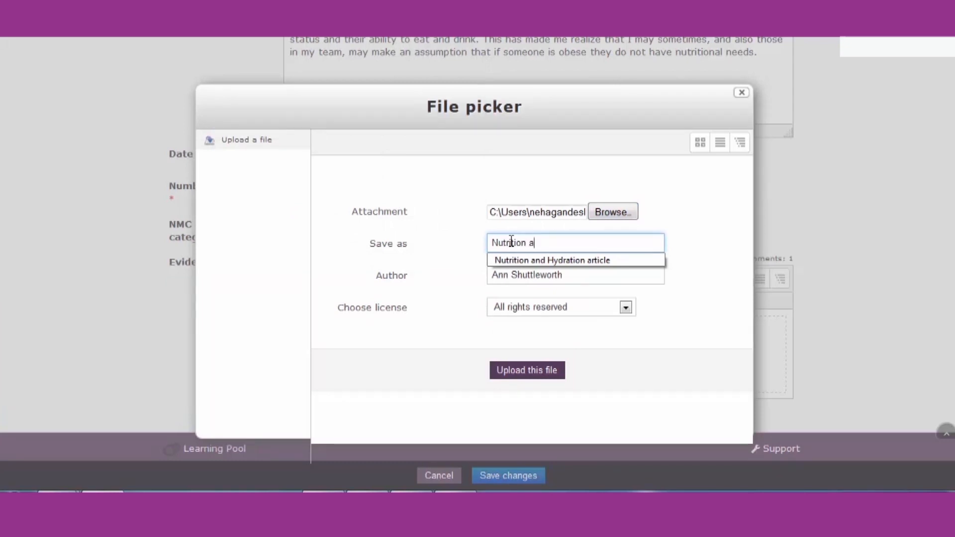
{"action": "left_click", "coordinate": [550, 259]}
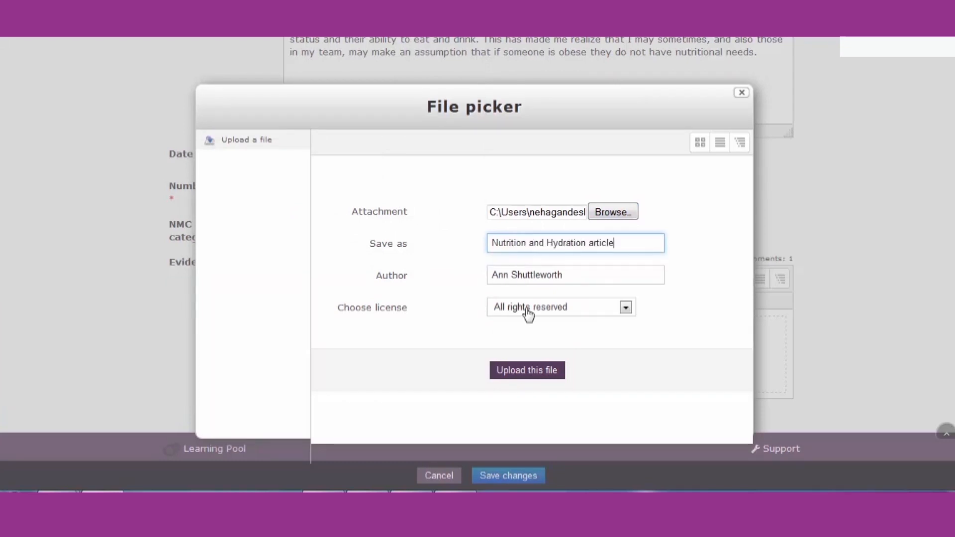
{"action": "left_click", "coordinate": [526, 370]}
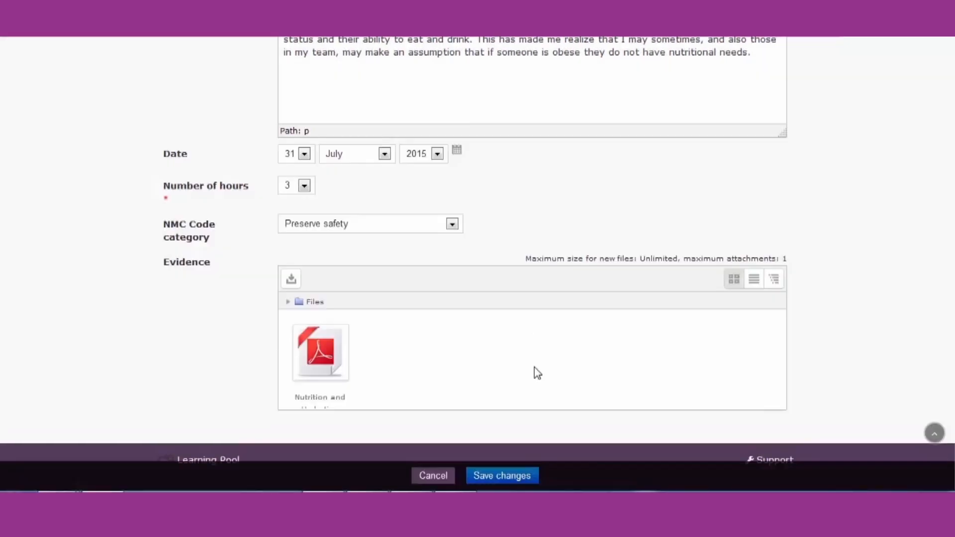
Save the journal-reading evidence entry to the Learning Passport.
{"action": "scroll", "scroll_direction": "down", "scroll_amount": 3}
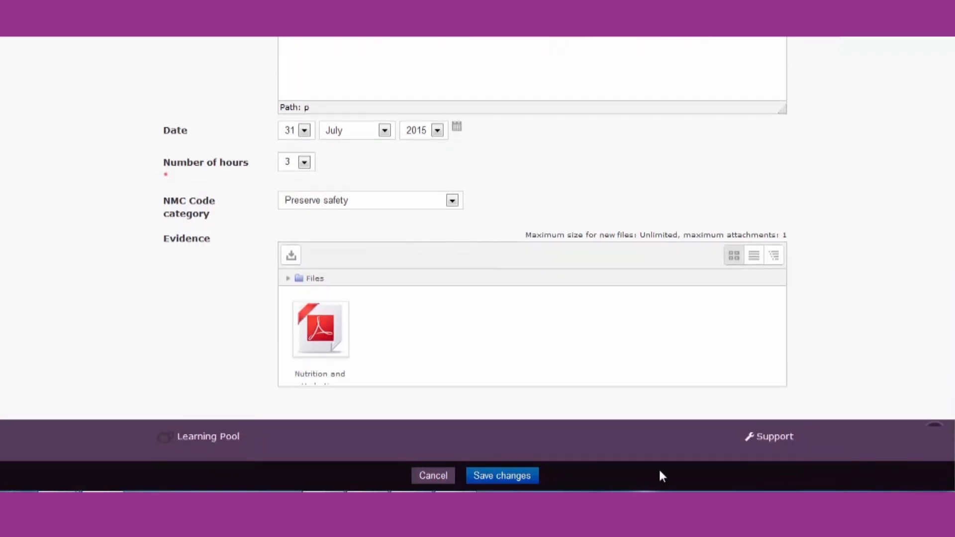
{"action": "mouse_move", "coordinate": [517, 481]}
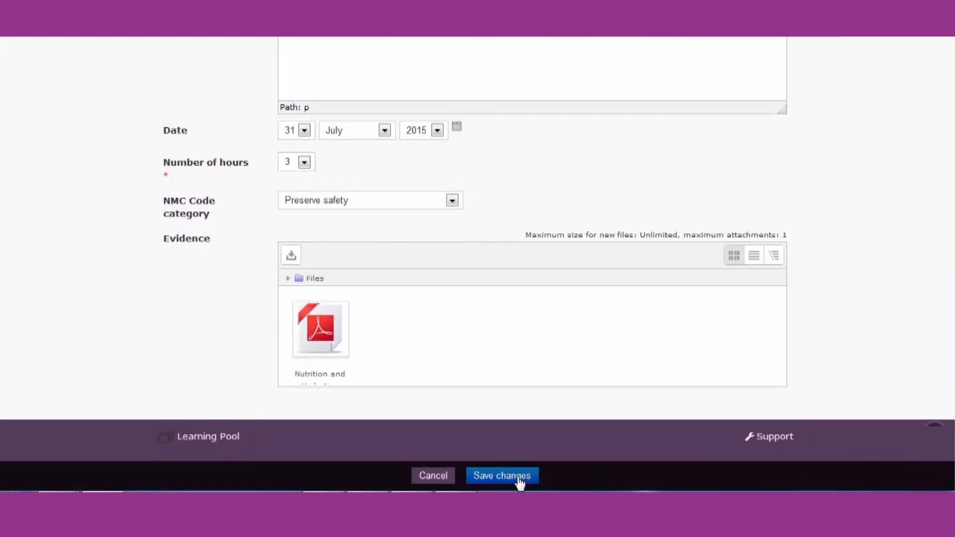
{"action": "left_click", "coordinate": [501, 475]}
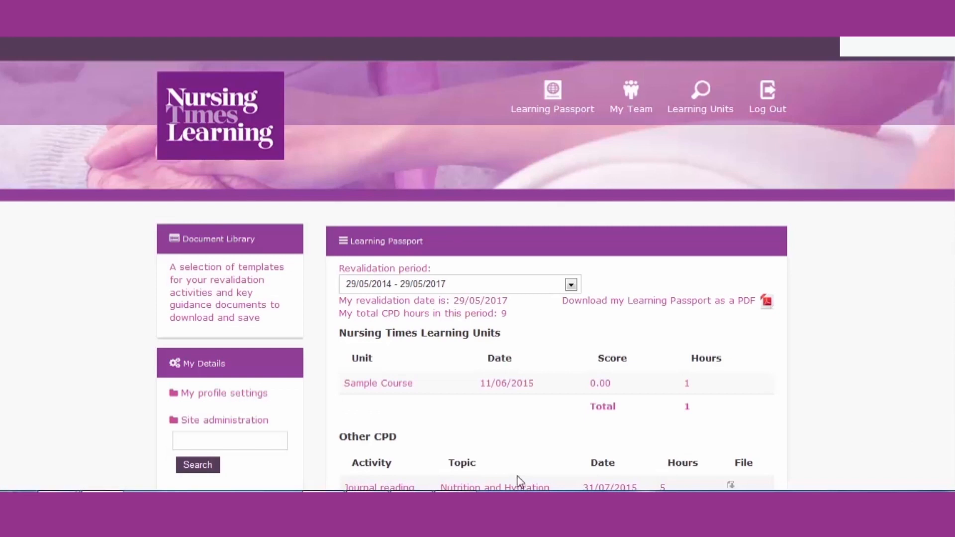
{"action": "scroll", "scroll_direction": "down", "scroll_amount": 3}
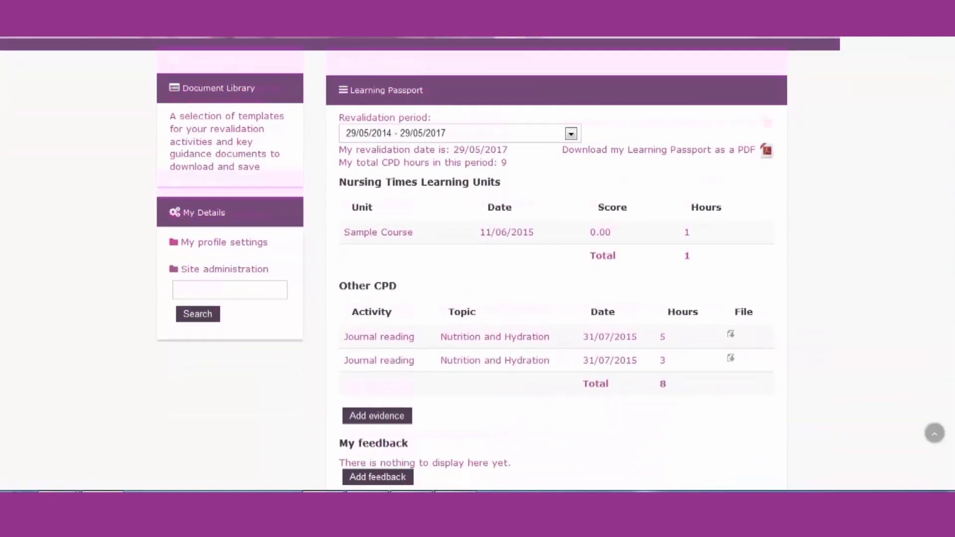
{"action": "scroll", "scroll_direction": "down", "scroll_amount": 3}
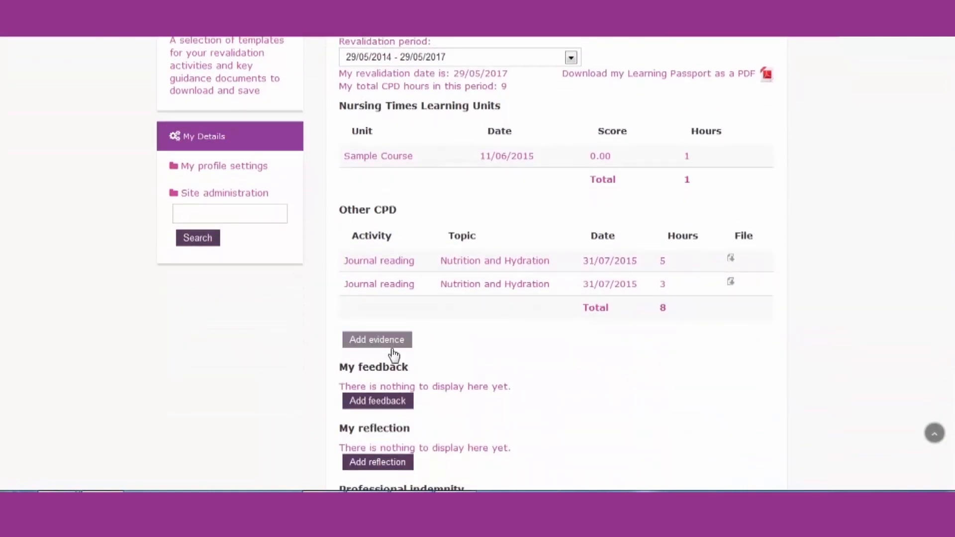
{"action": "scroll", "scroll_direction": "down", "scroll_amount": 3}
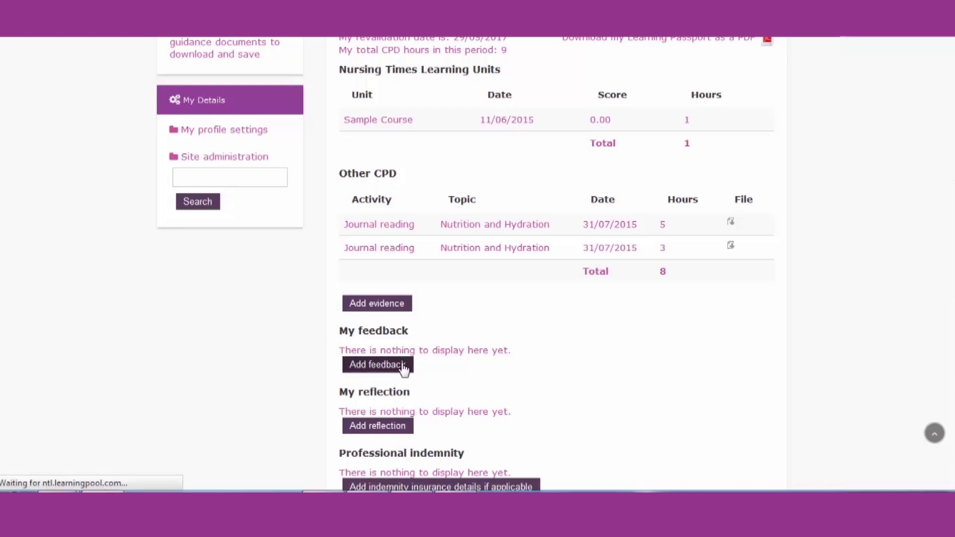
View the Add feedback form's source choices, then cancel it without saving.
{"action": "left_click", "coordinate": [377, 365]}
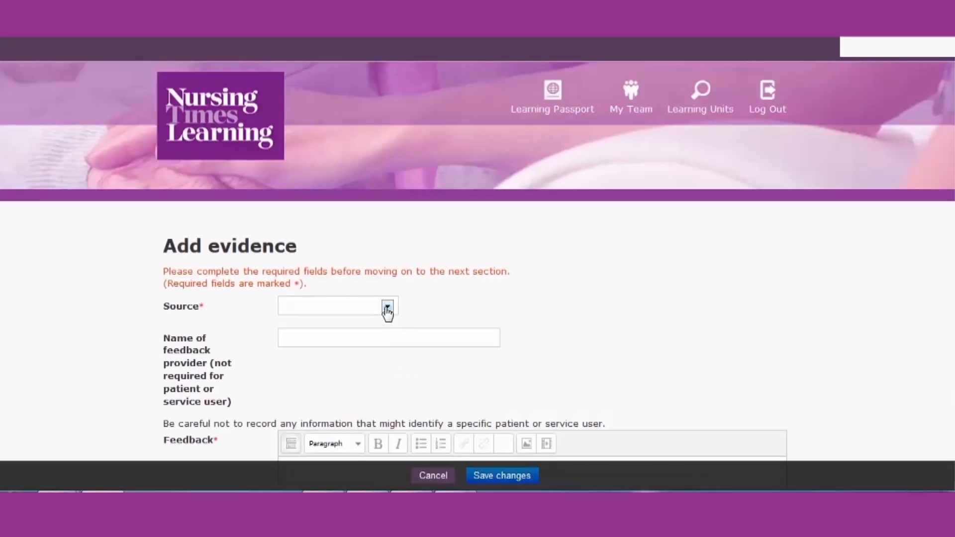
{"action": "left_click", "coordinate": [387, 307]}
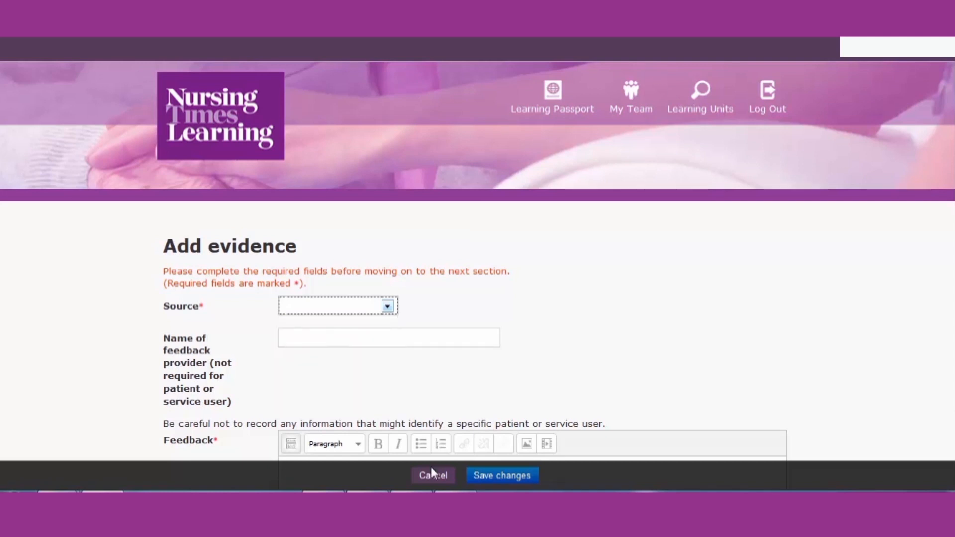
{"action": "mouse_move", "coordinate": [433, 476]}
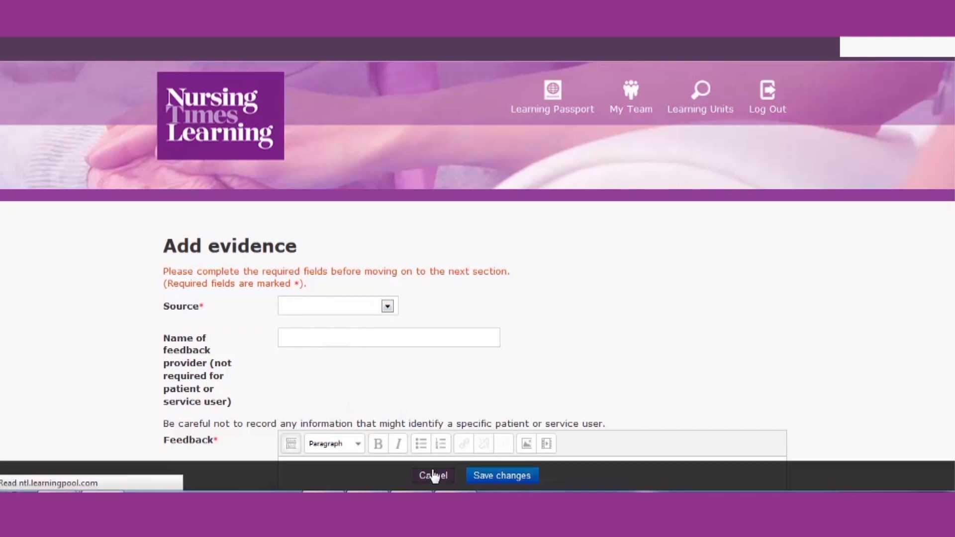
{"action": "left_click", "coordinate": [433, 475]}
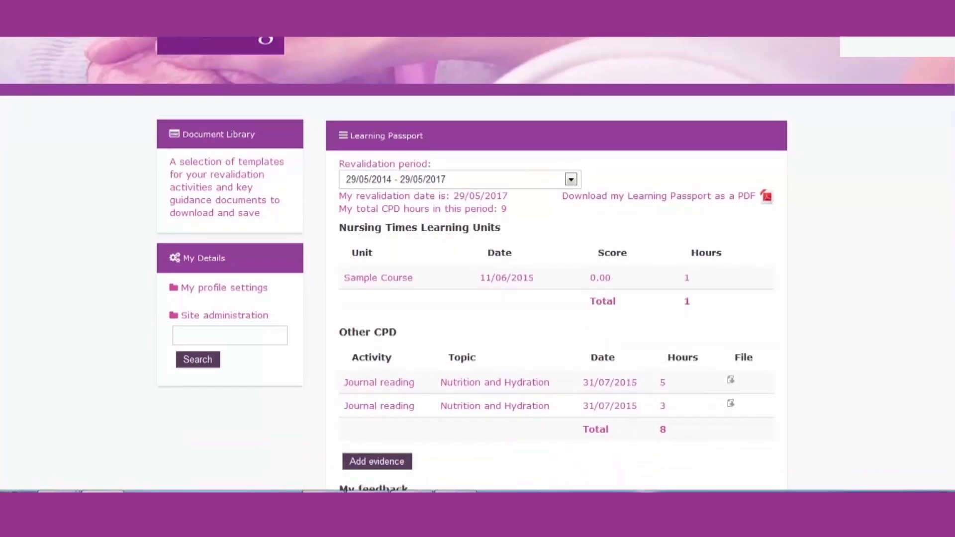
Start adding a reflection from the Learning Passport.
{"action": "scroll", "scroll_direction": "down", "scroll_amount": 3}
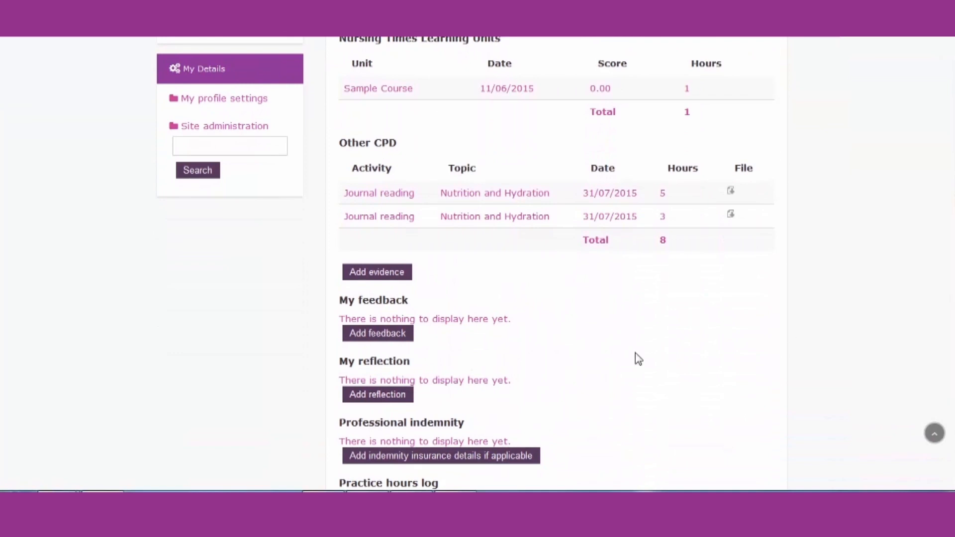
{"action": "left_click", "coordinate": [377, 393]}
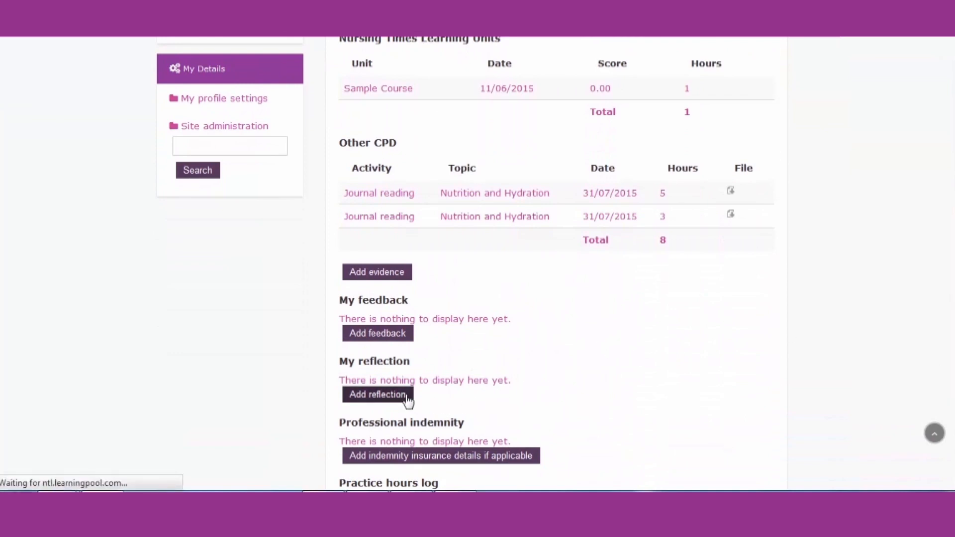
{"action": "left_click", "coordinate": [376, 271]}
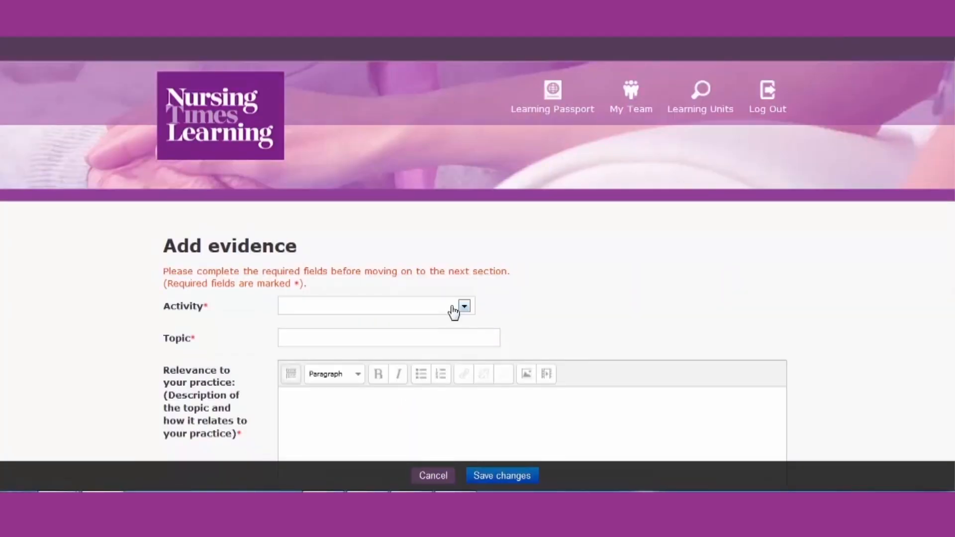
Review the reflection activity choices, then cancel the form and return to the Learning Passport.
{"action": "left_click", "coordinate": [464, 305]}
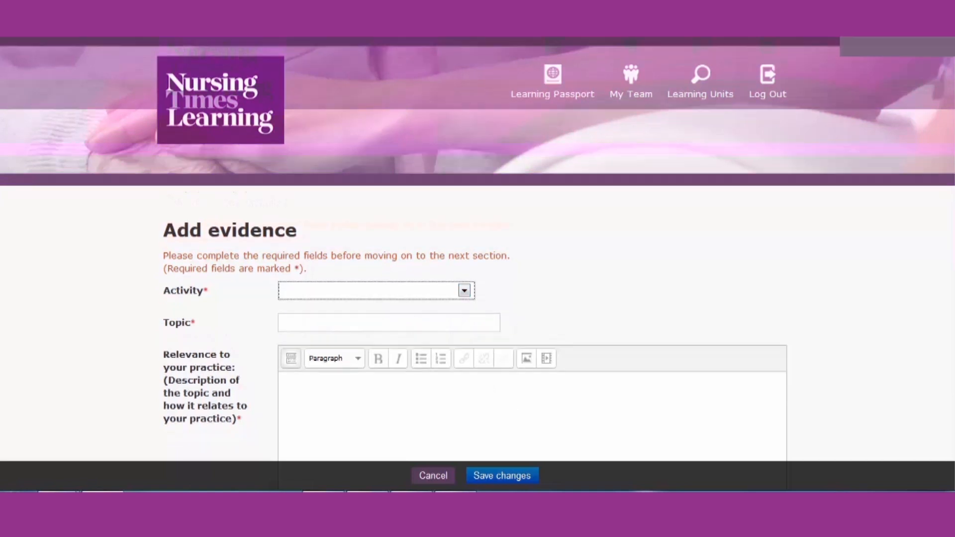
{"action": "scroll", "scroll_direction": "up", "scroll_amount": 3}
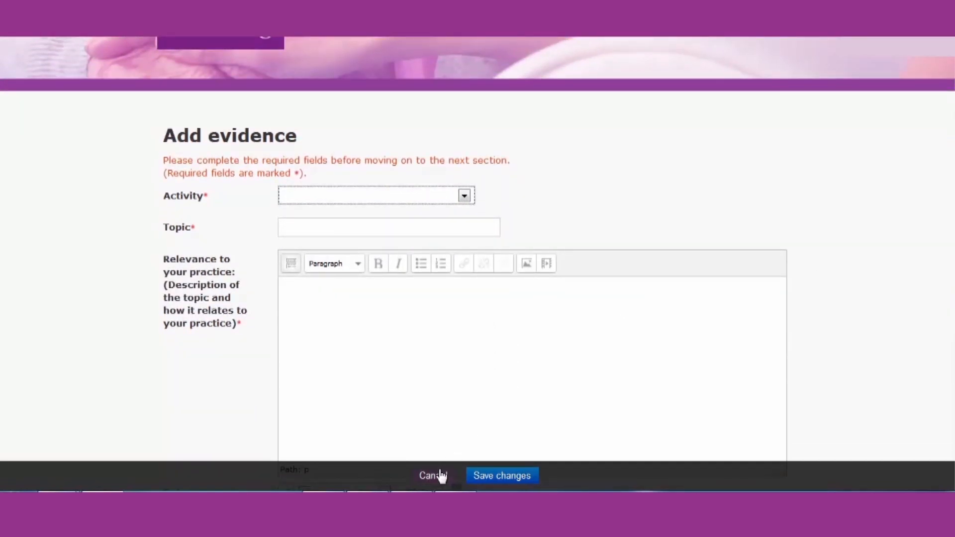
{"action": "left_click", "coordinate": [433, 476]}
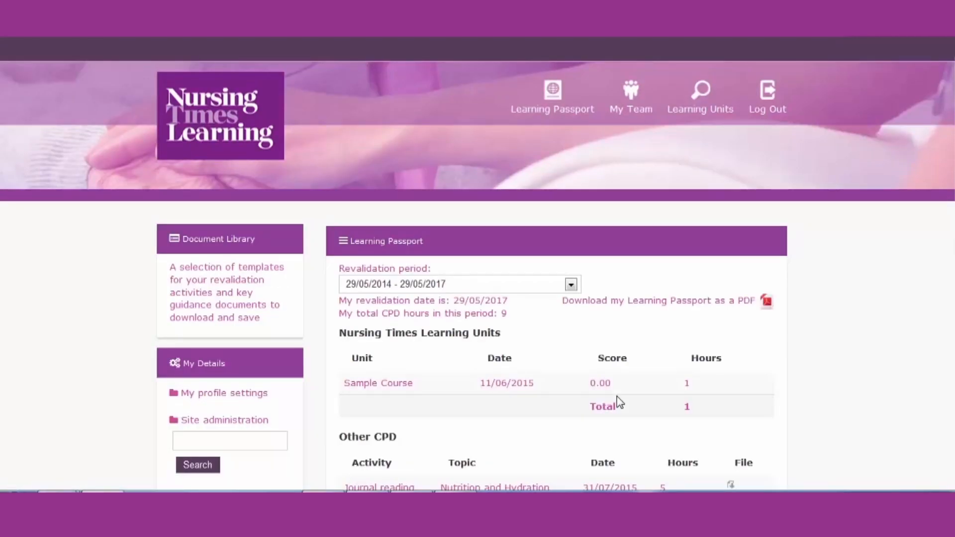
{"action": "scroll", "scroll_direction": "down", "scroll_amount": 3}
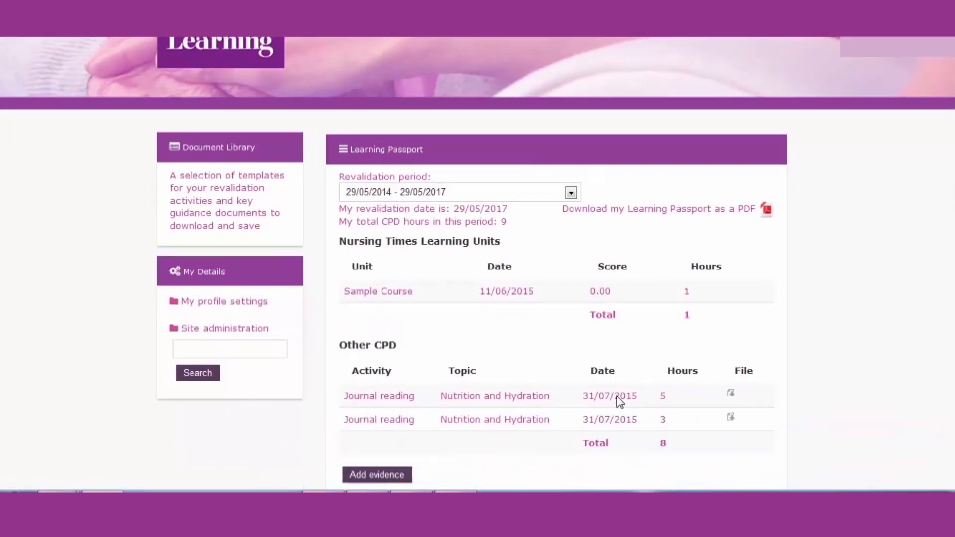
{"action": "scroll", "scroll_direction": "down", "scroll_amount": 3}
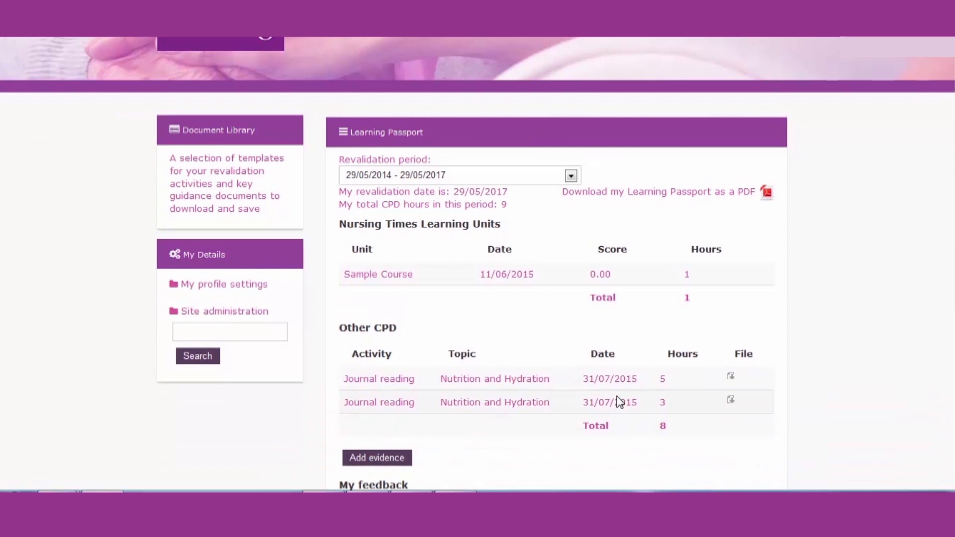
{"action": "scroll", "scroll_direction": "up", "scroll_amount": 3}
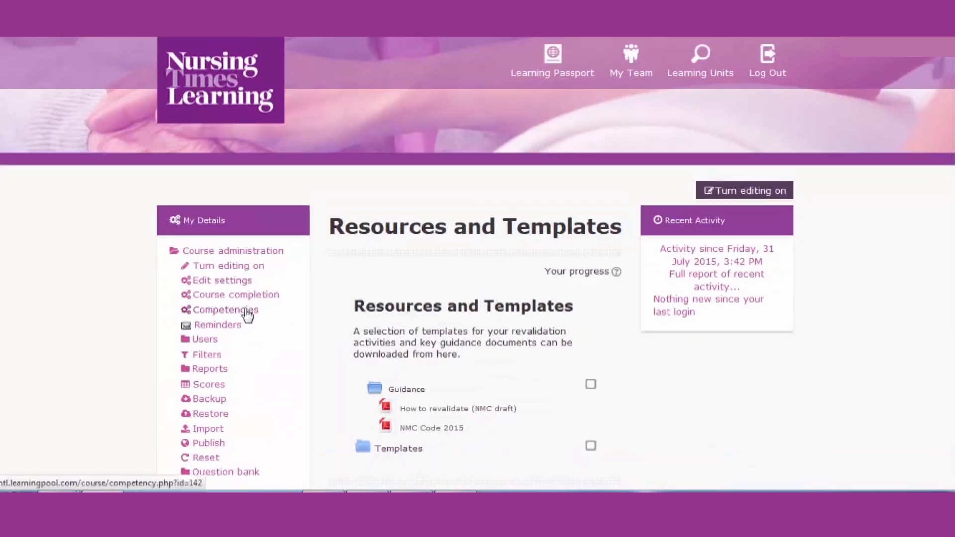
Scroll through the Resources and Templates page of revalidation guidance documents.
{"action": "scroll", "scroll_direction": "down", "scroll_amount": 3}
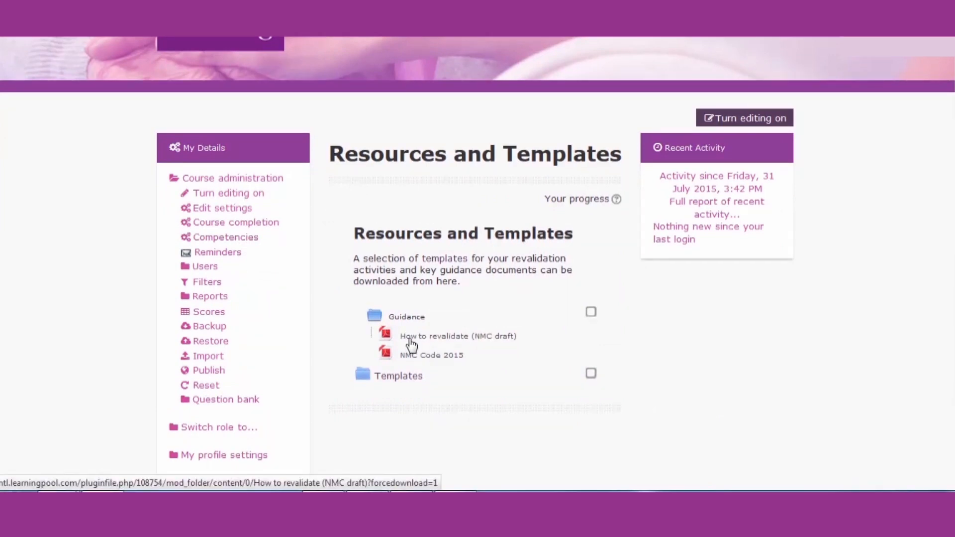
{"action": "mouse_move", "coordinate": [410, 368]}
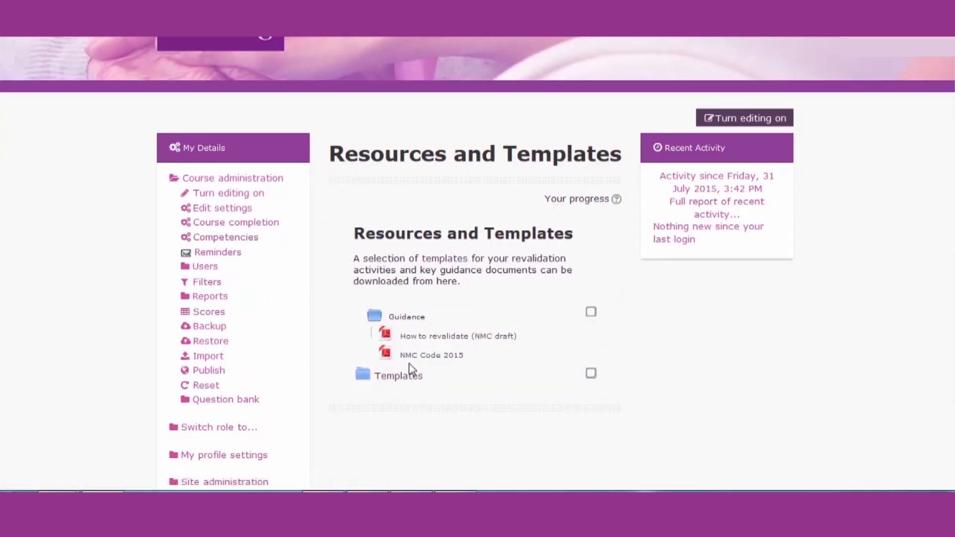
{"action": "mouse_move", "coordinate": [390, 298]}
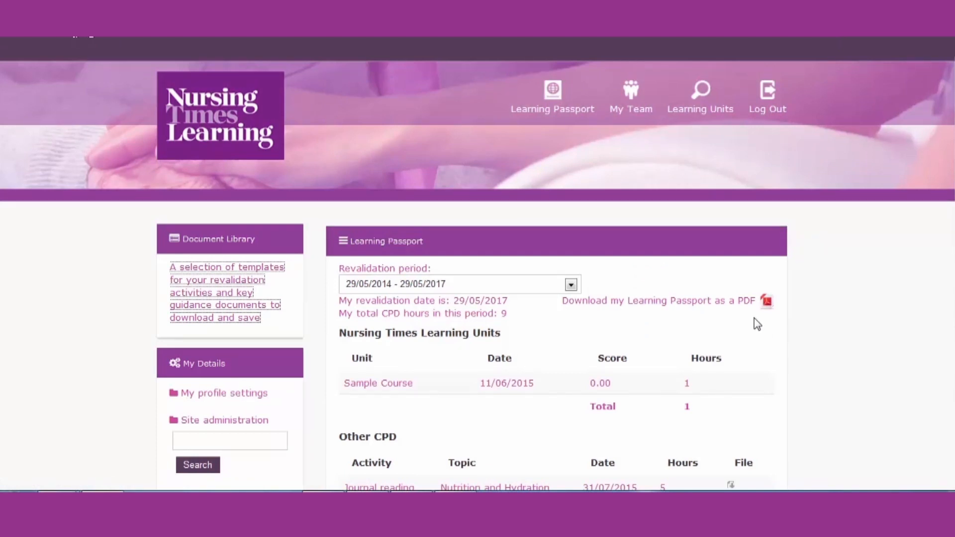
{"action": "mouse_move", "coordinate": [744, 306]}
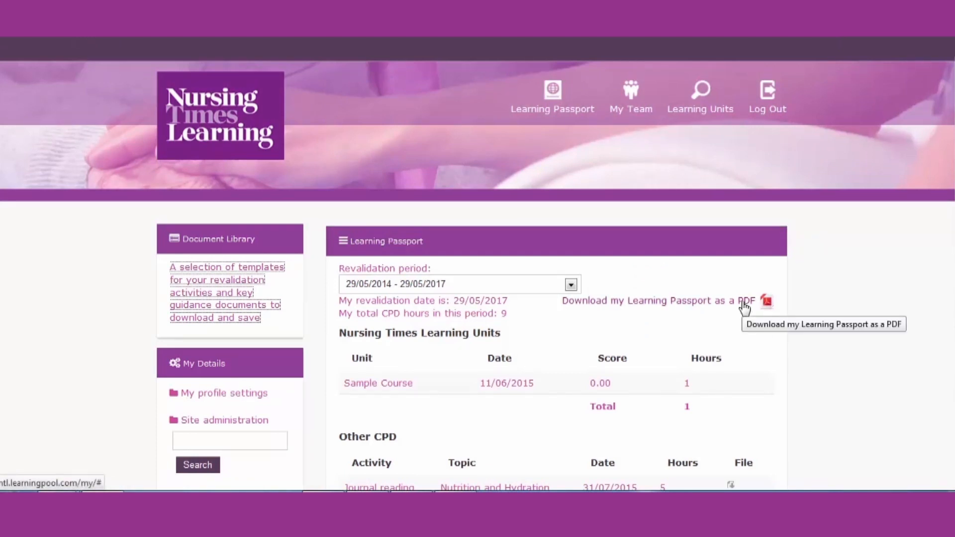
{"action": "mouse_move", "coordinate": [739, 309]}
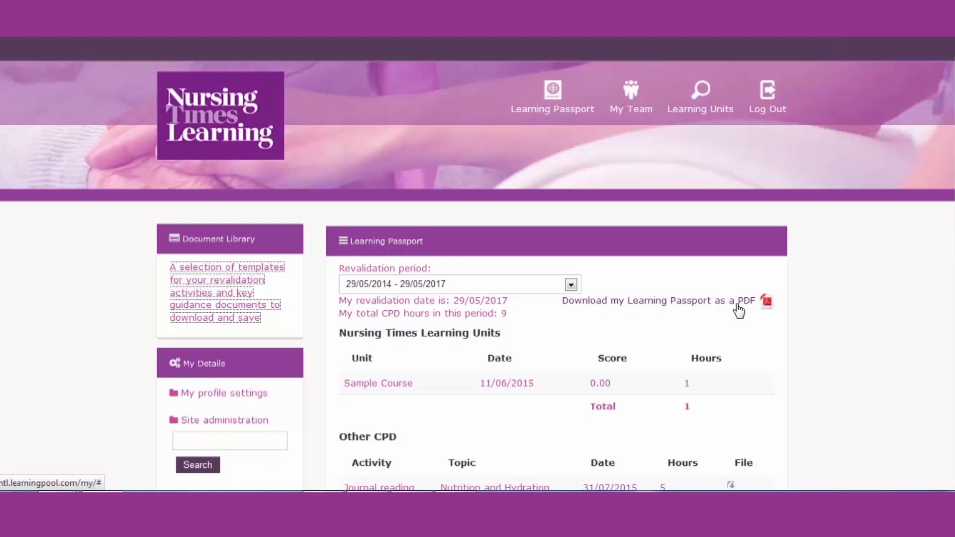
Download the Learning Passport as a PDF summary and open it with Adobe Reader.
{"action": "left_click", "coordinate": [766, 302]}
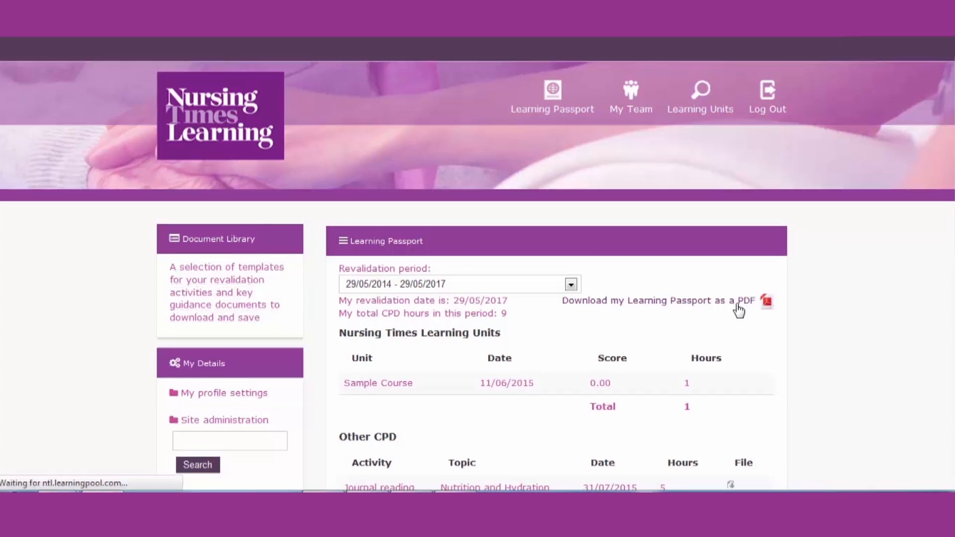
{"action": "left_click", "coordinate": [767, 300]}
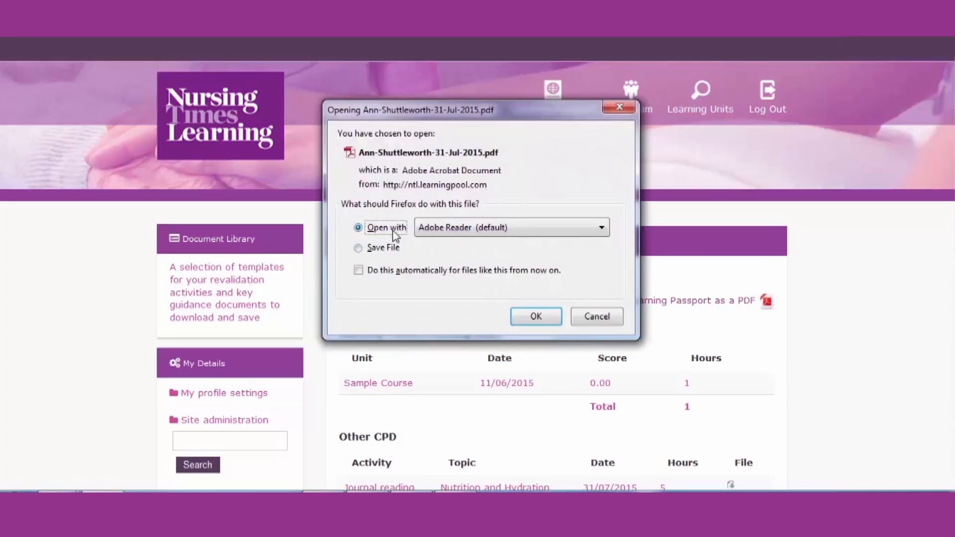
{"action": "left_click", "coordinate": [535, 316]}
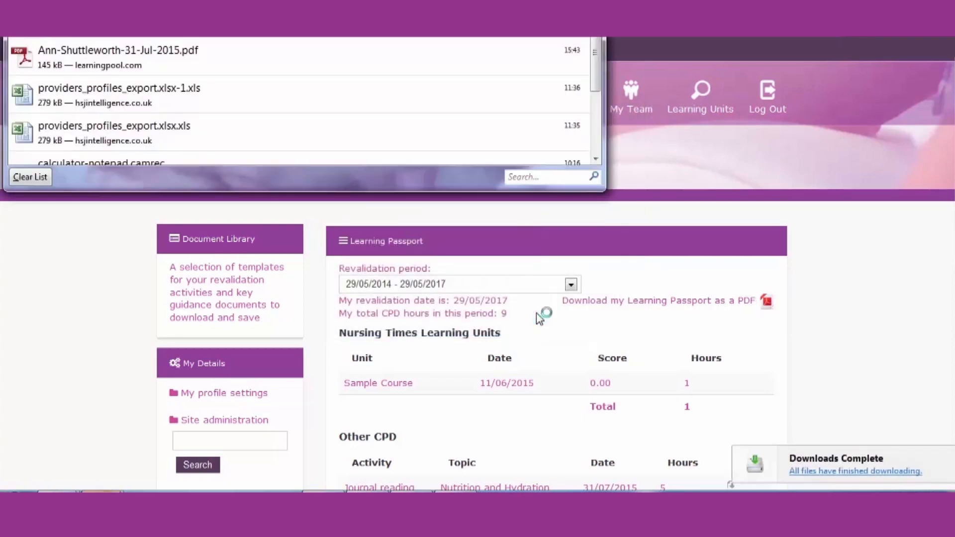